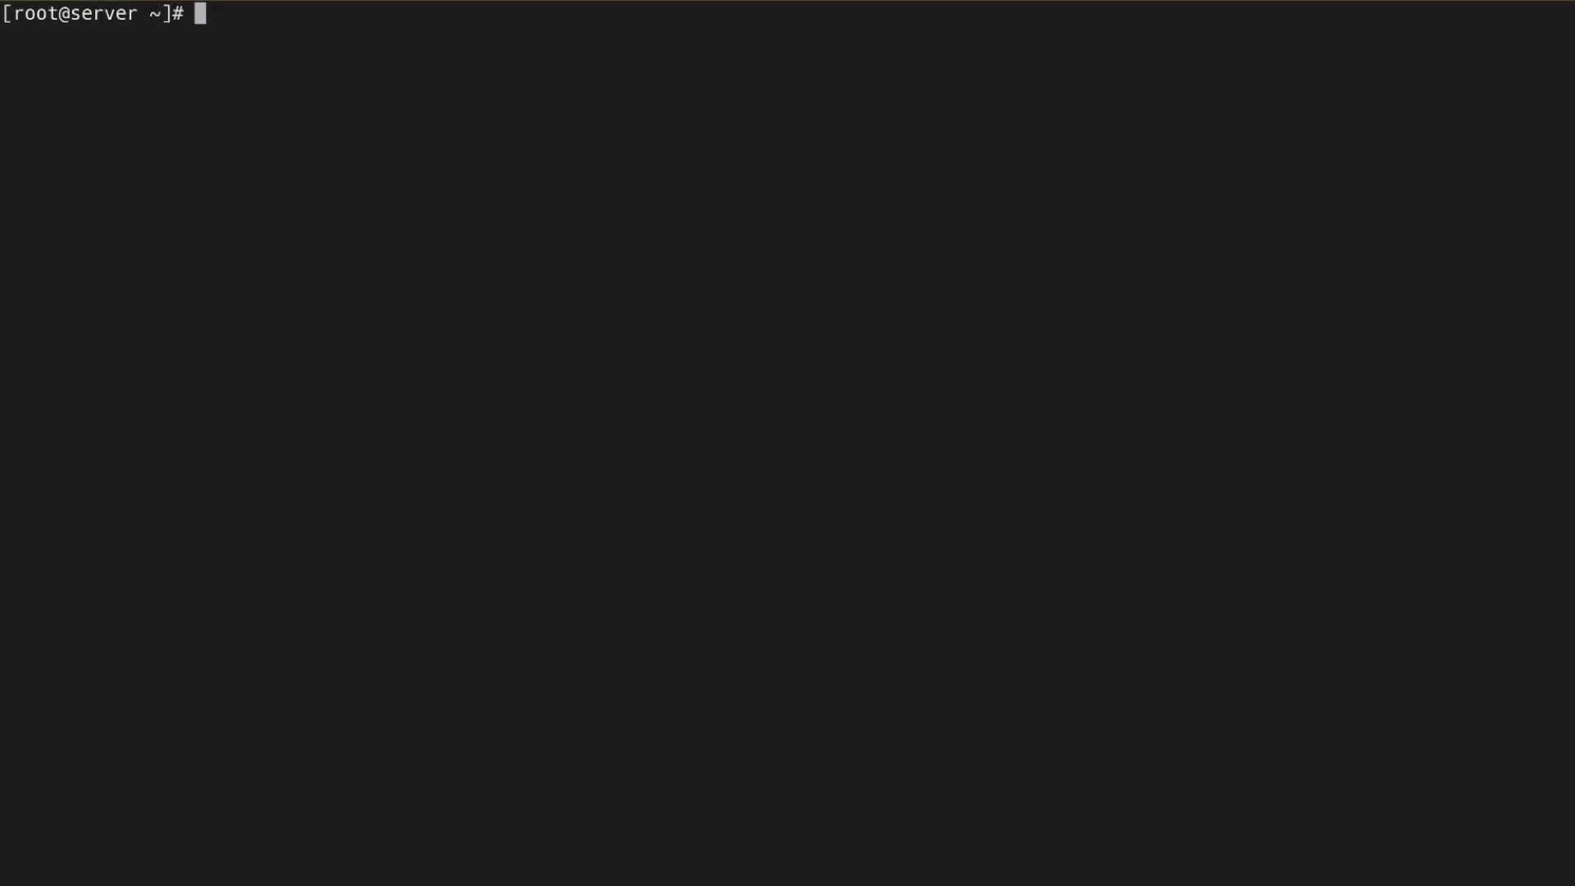
Change into the /etc/ansible directory and start opening ansible.cfg in vim.
type("cd /et")
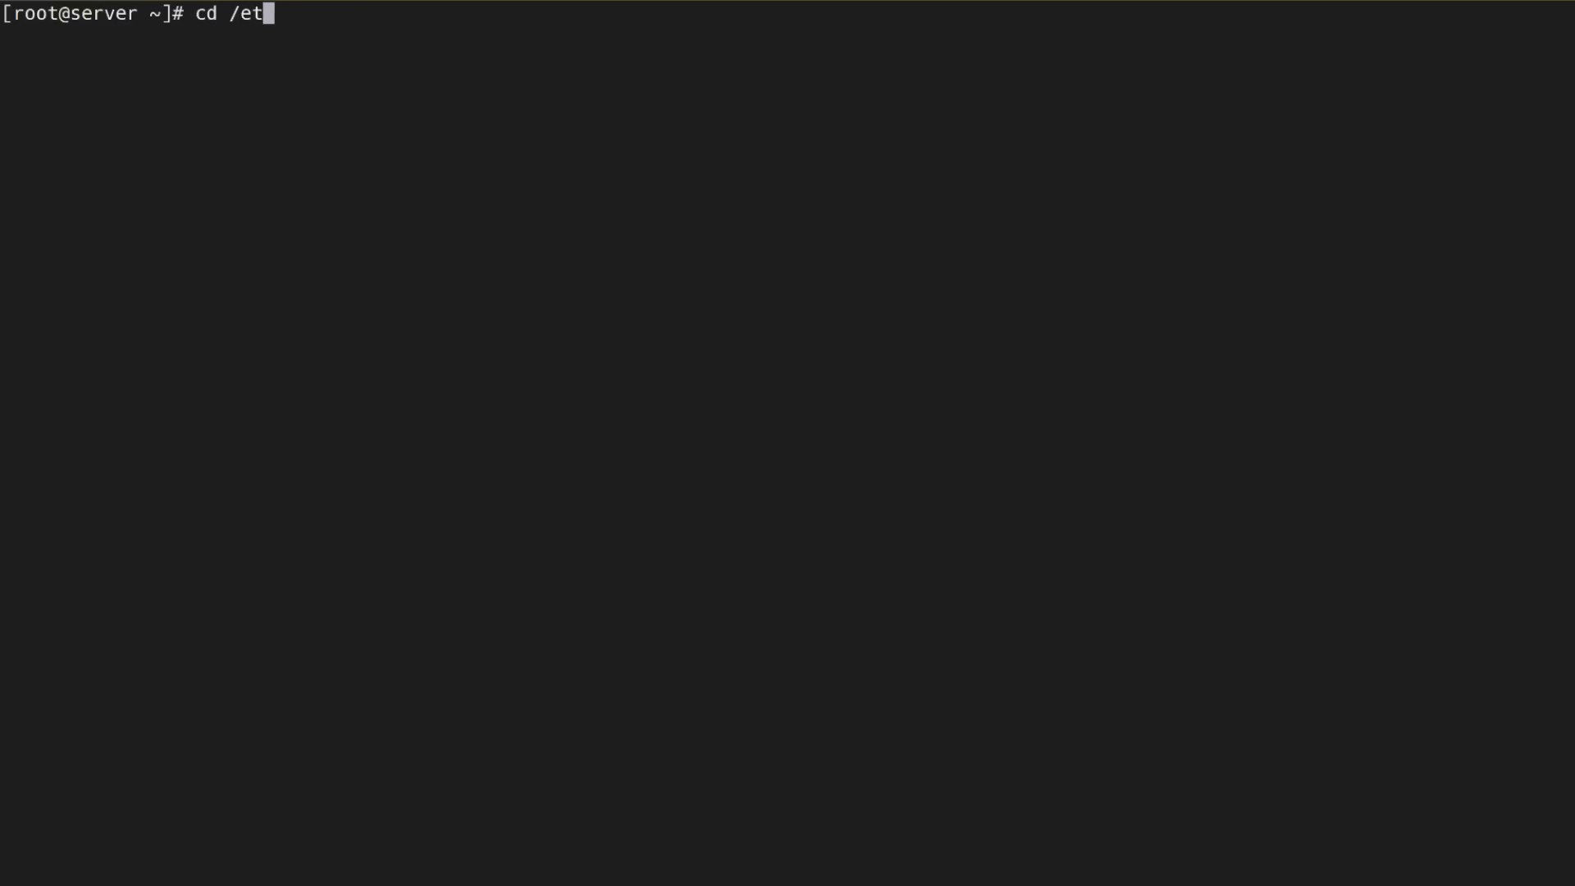
type("c/ansible/")
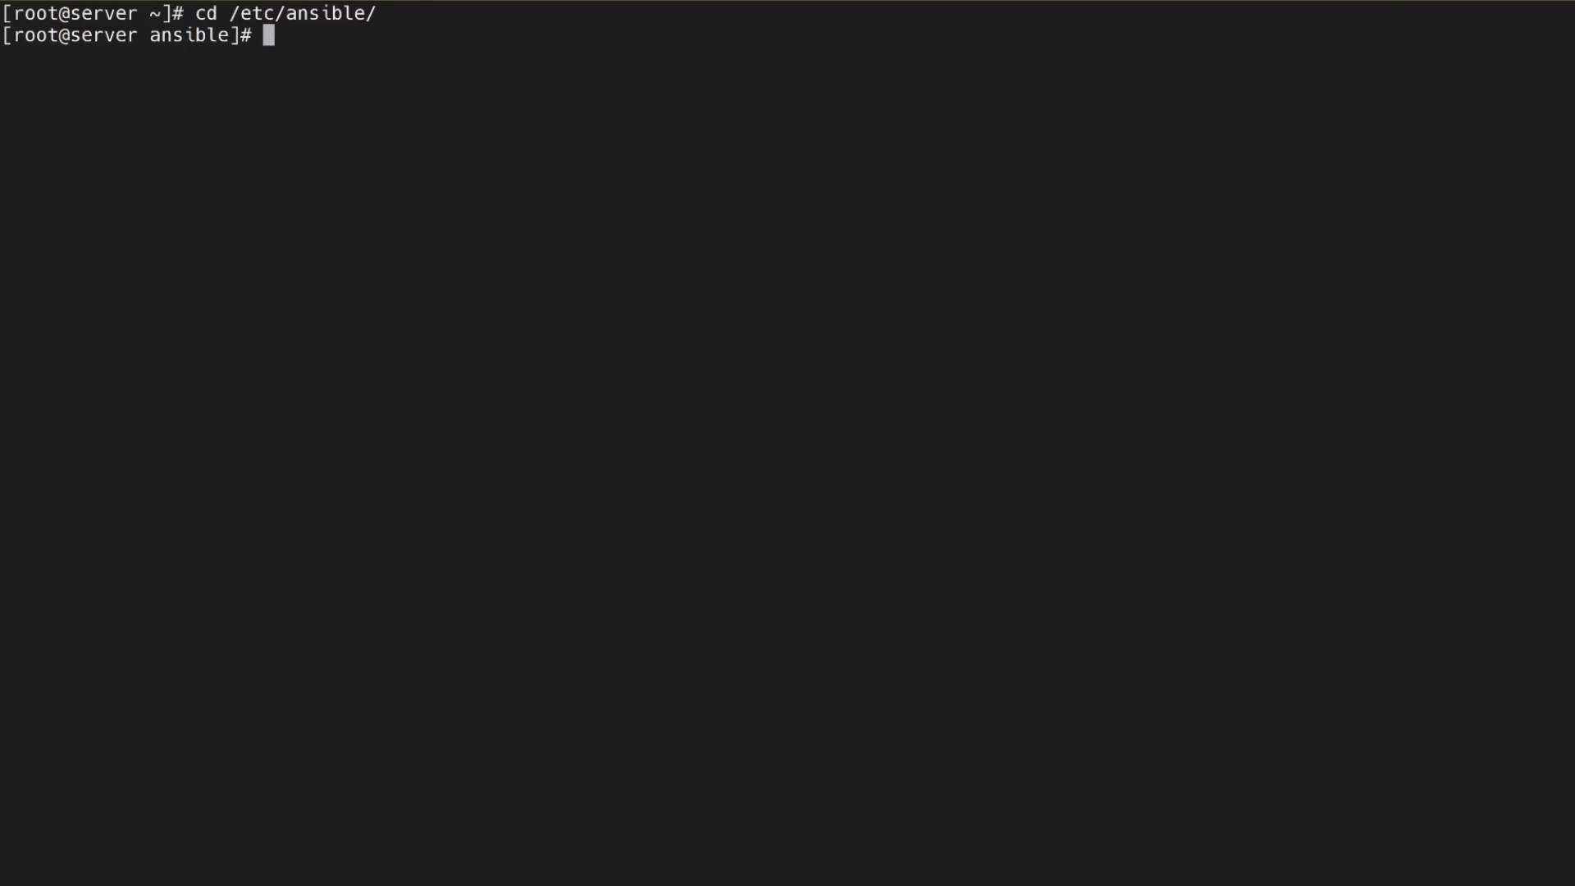
key("Return")
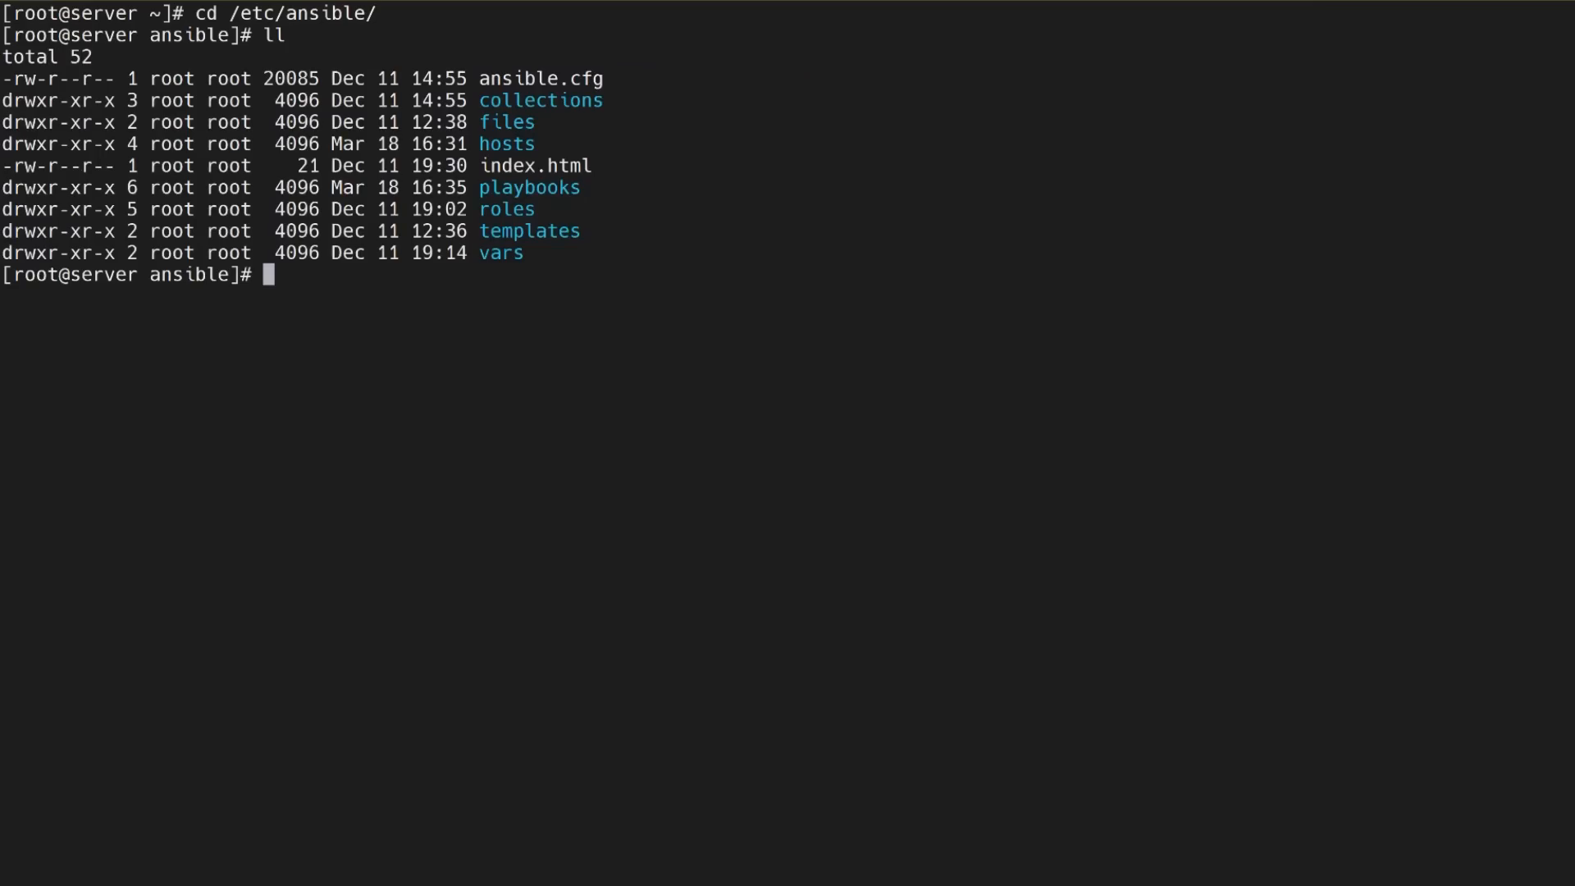
type("vim")
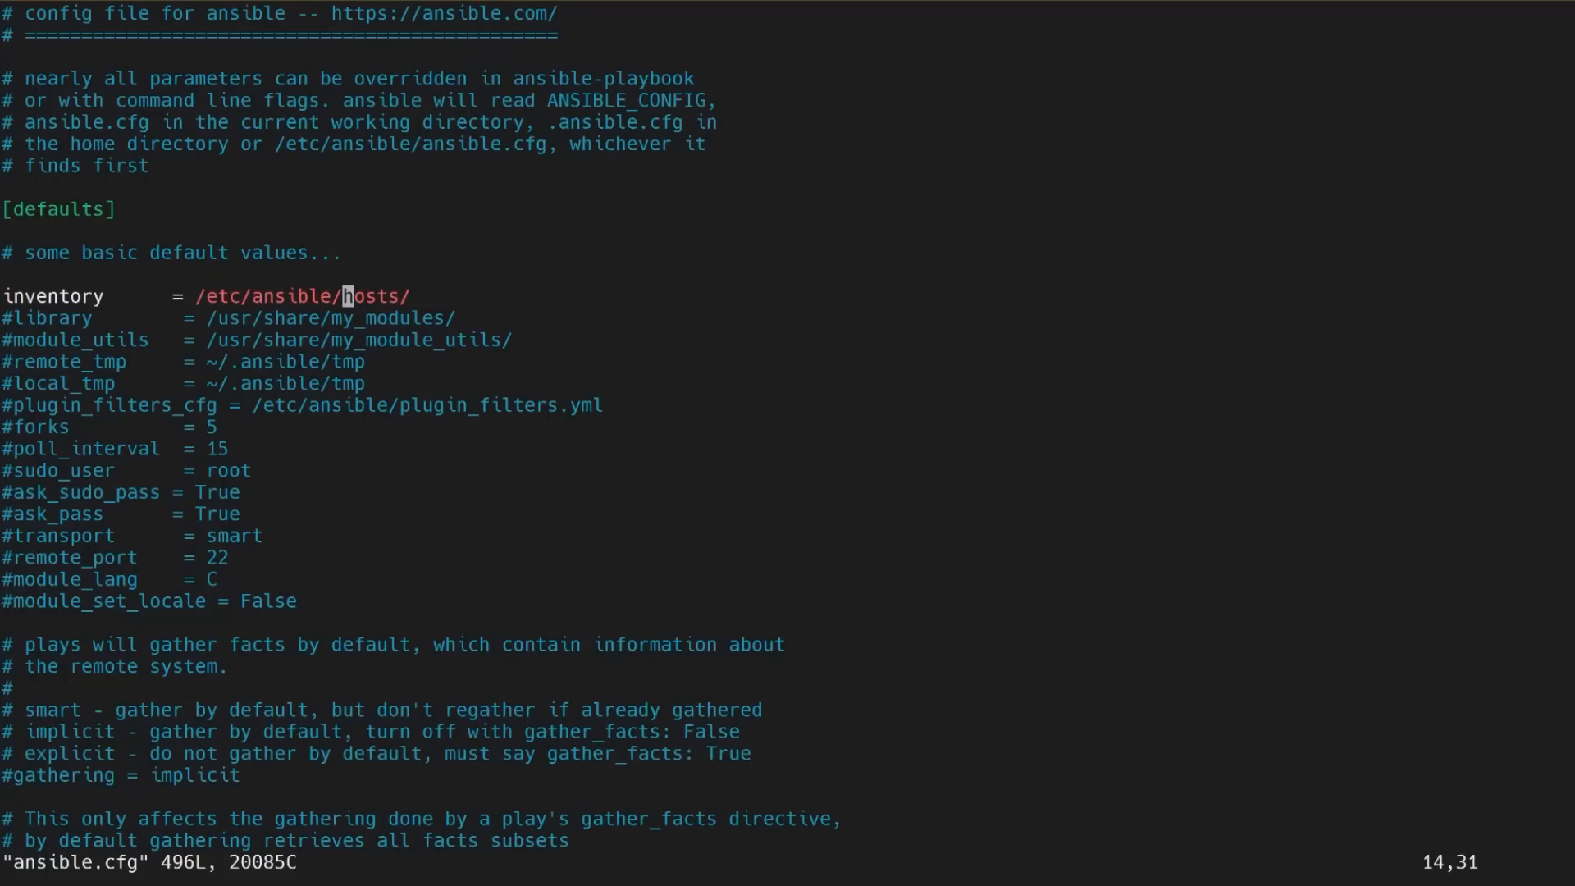
Move between the inventory and library lines of ansible.cfg in vim.
key("j")
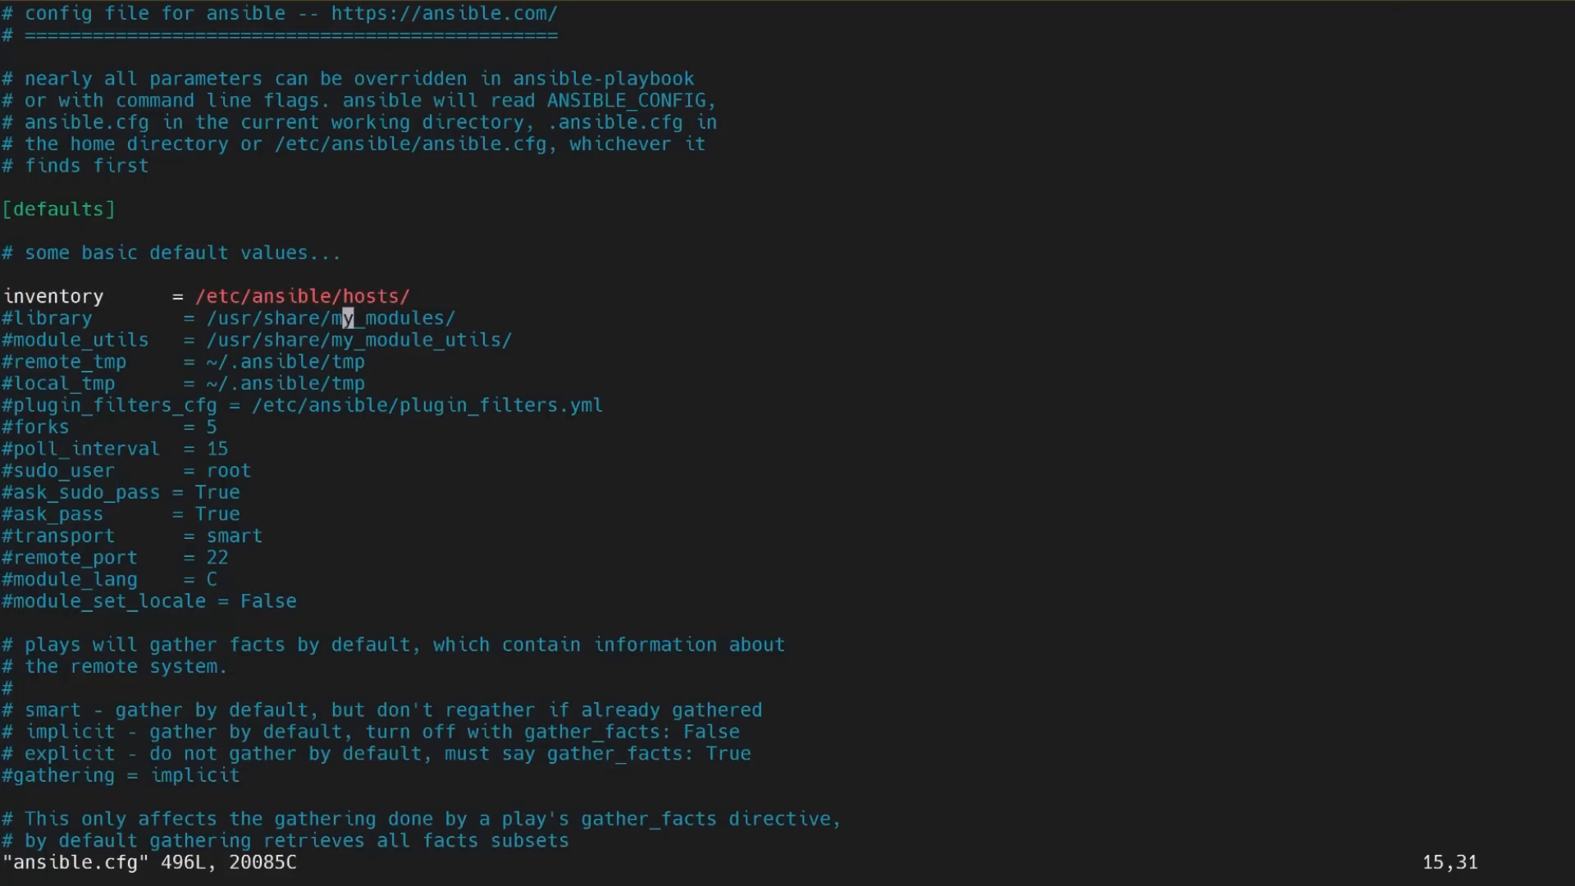
key("Up")
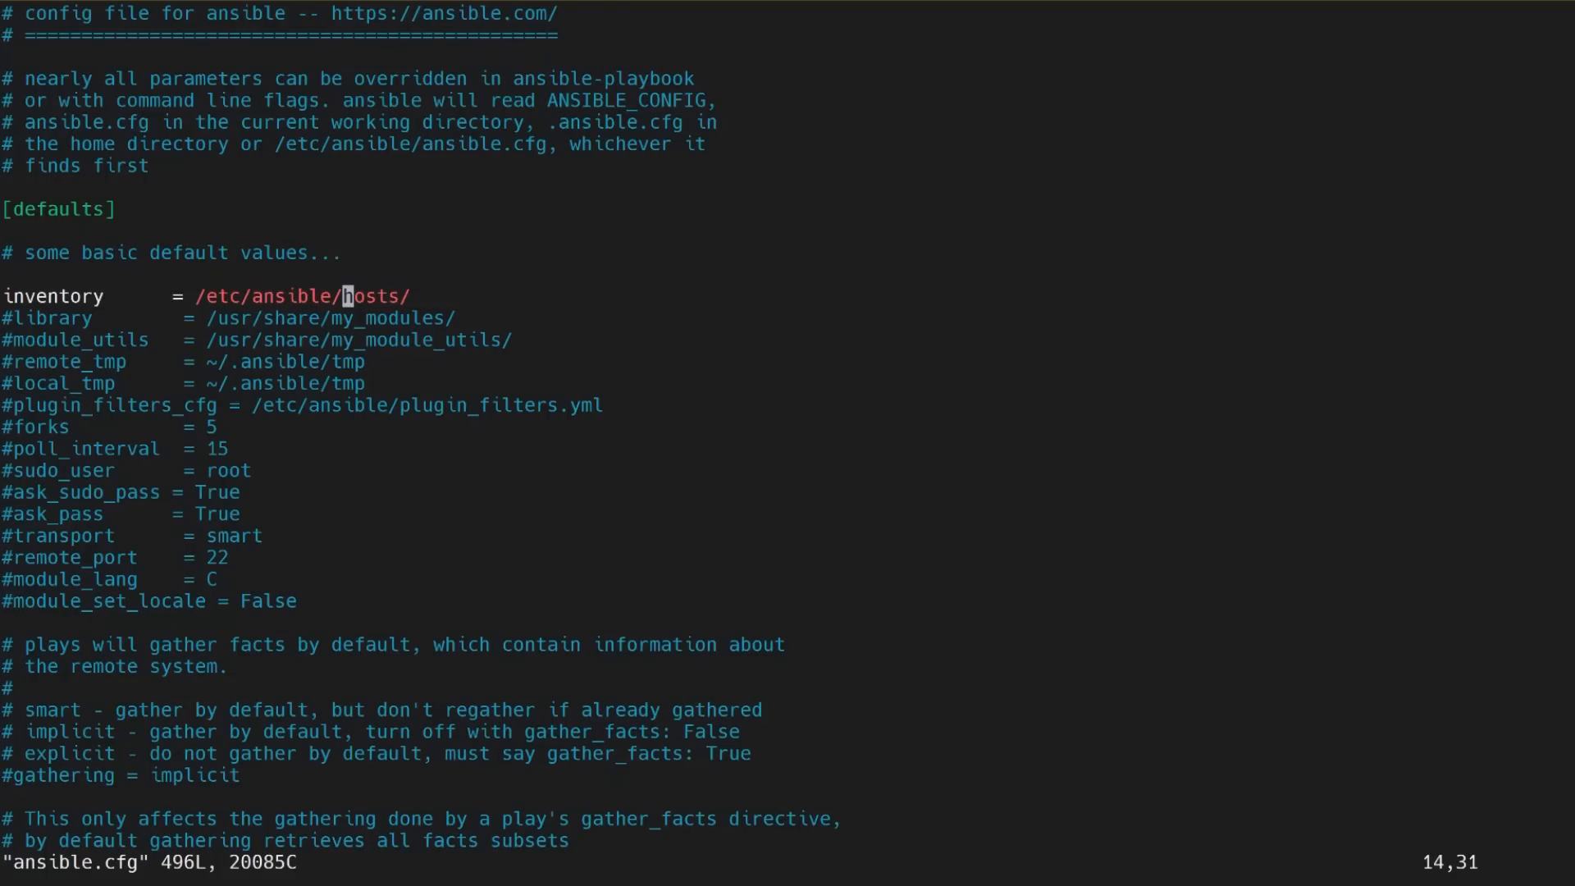
key("j")
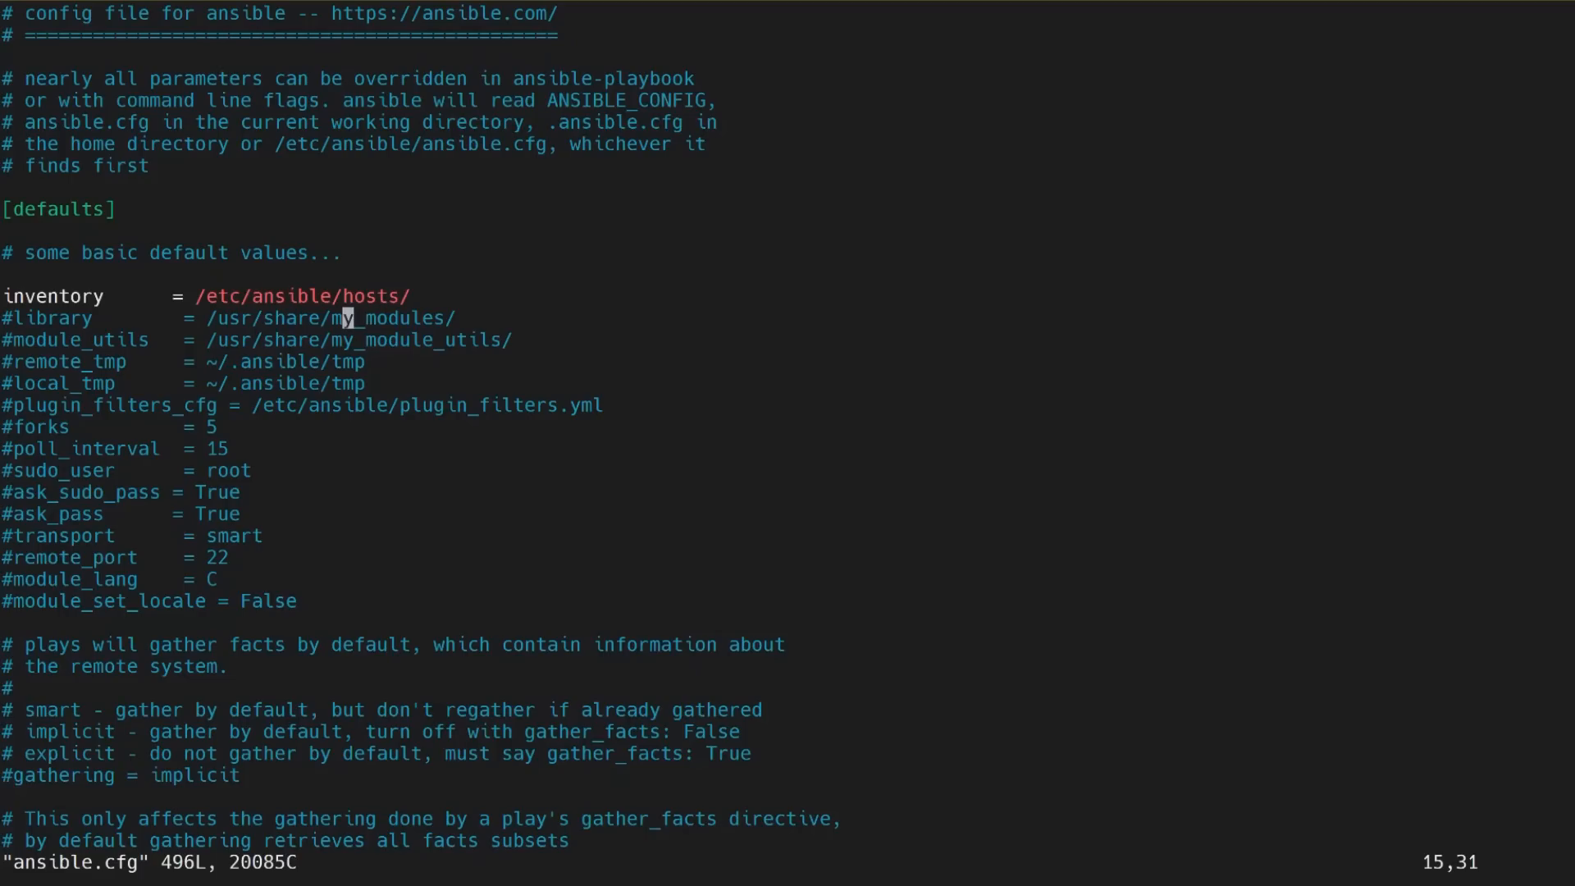
key("Up")
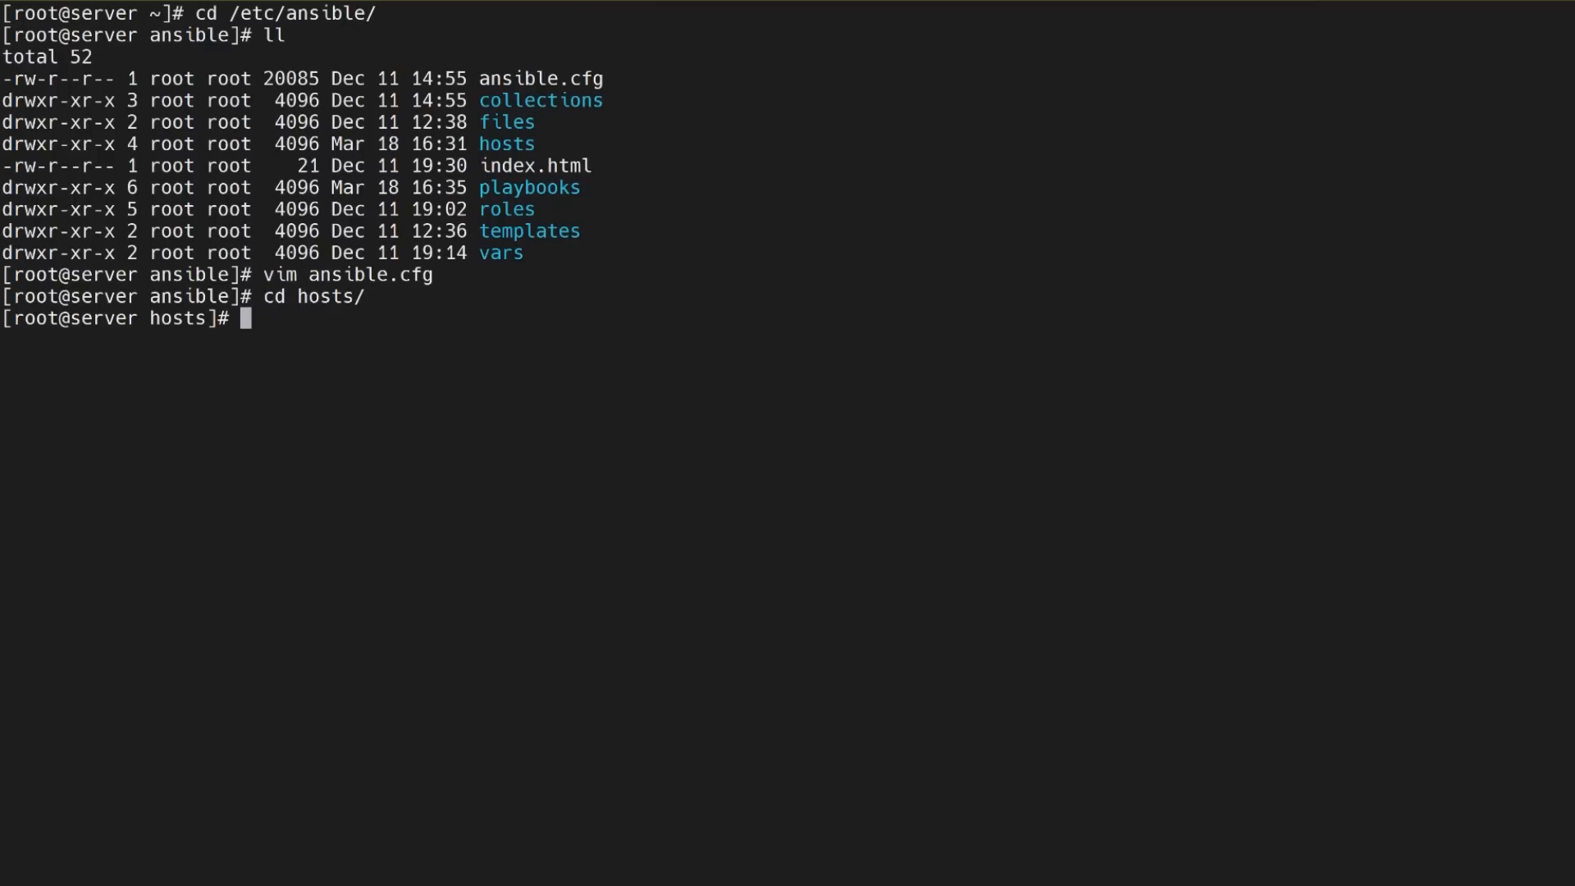
List the hosts directory with ll and open the inventory file in vim.
type("ll")
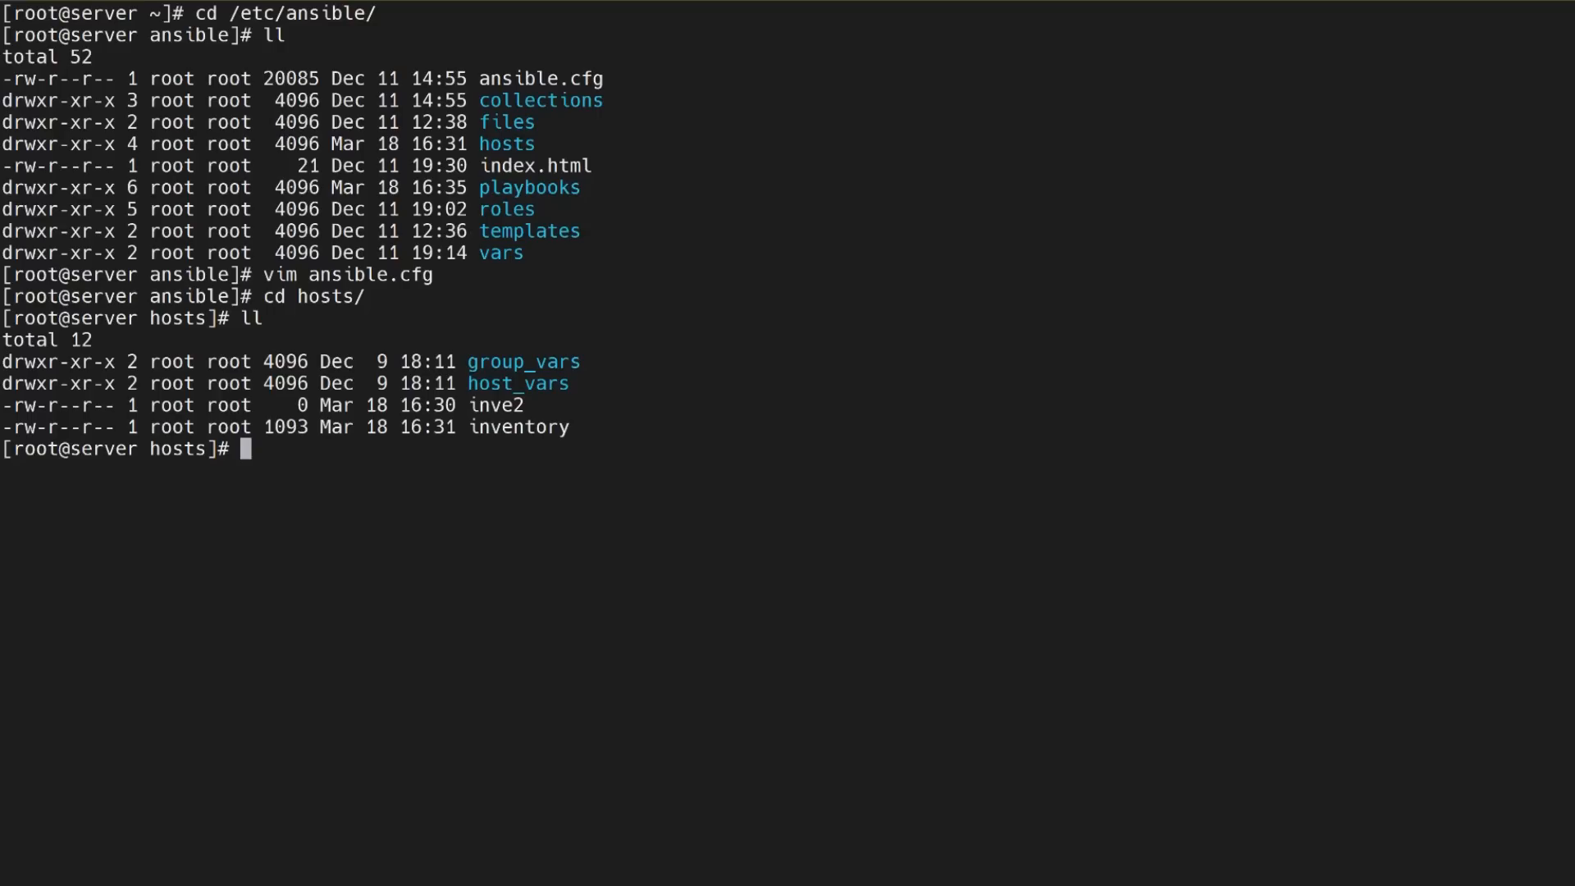
type("vim inve")
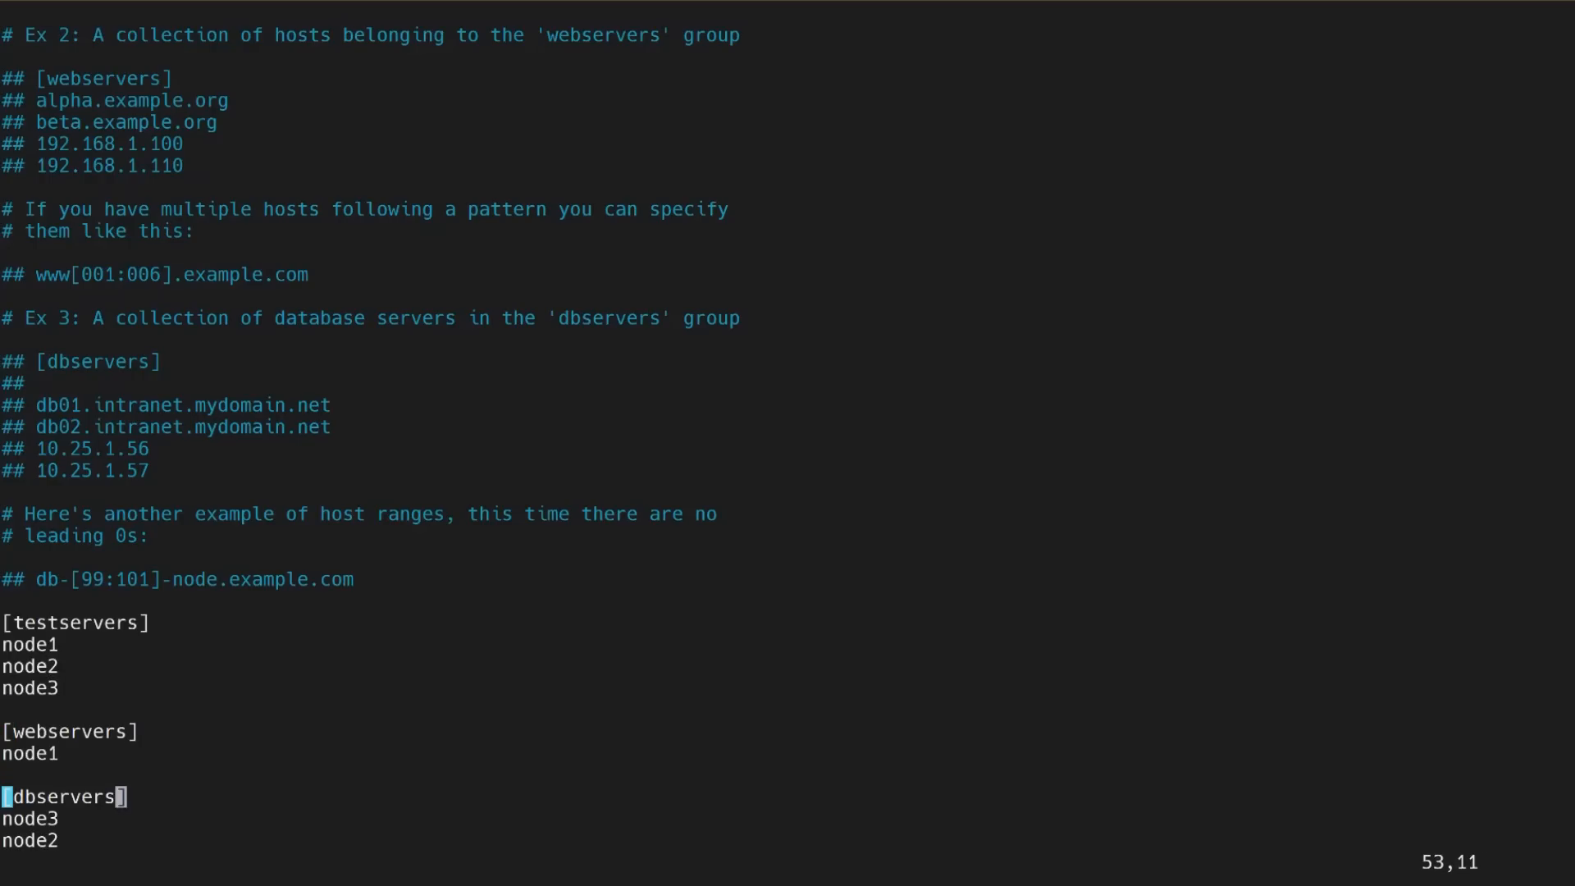
Quit the inventory file in vim without saving using :q!
type(":q")
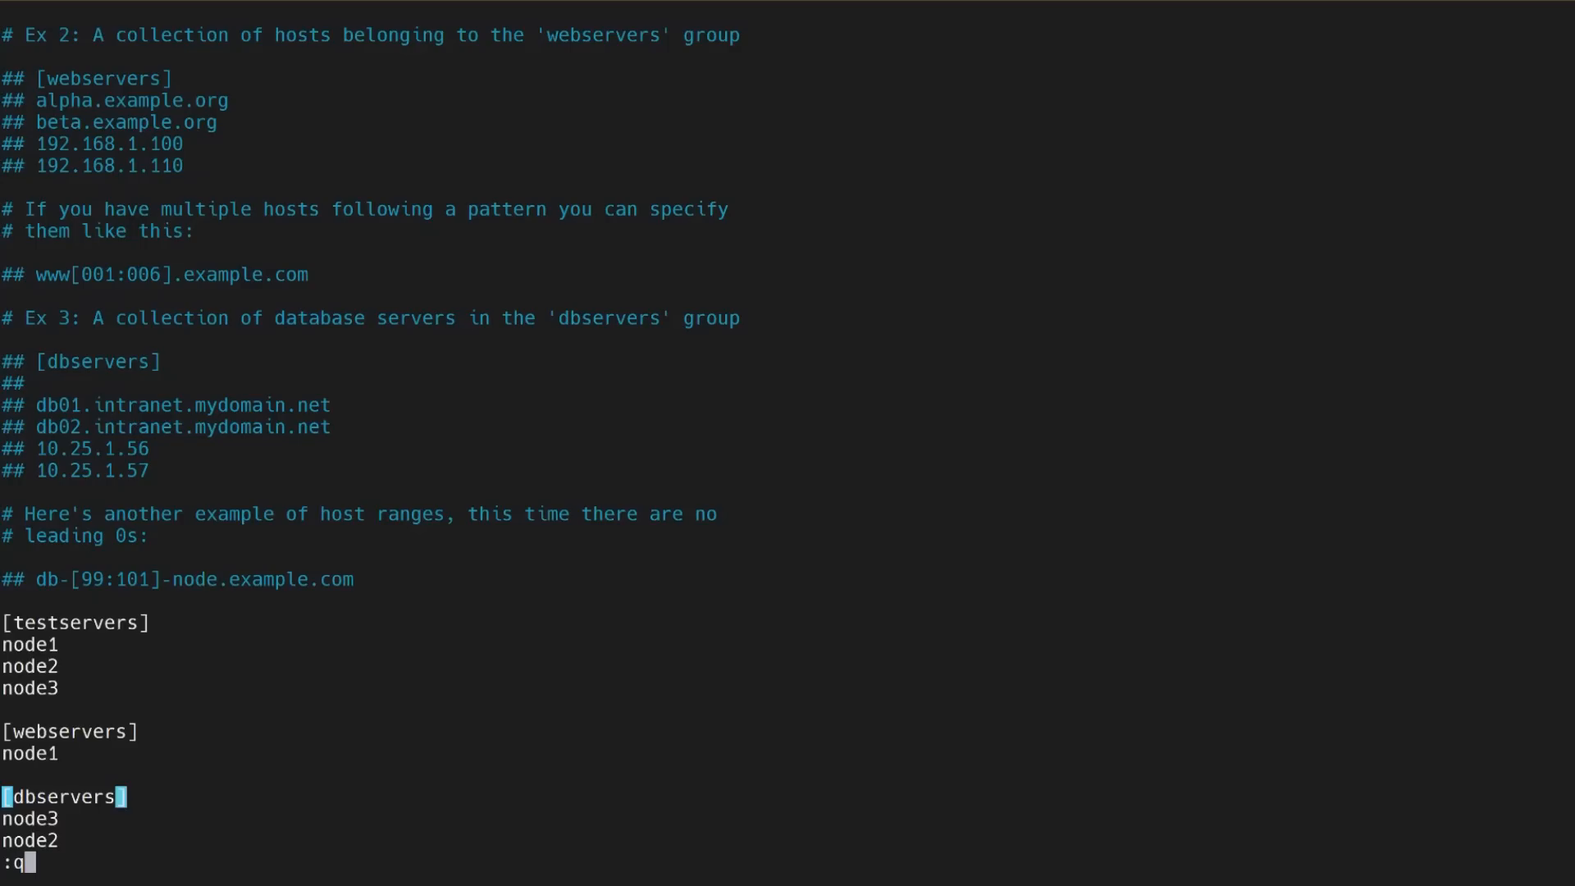
type("!")
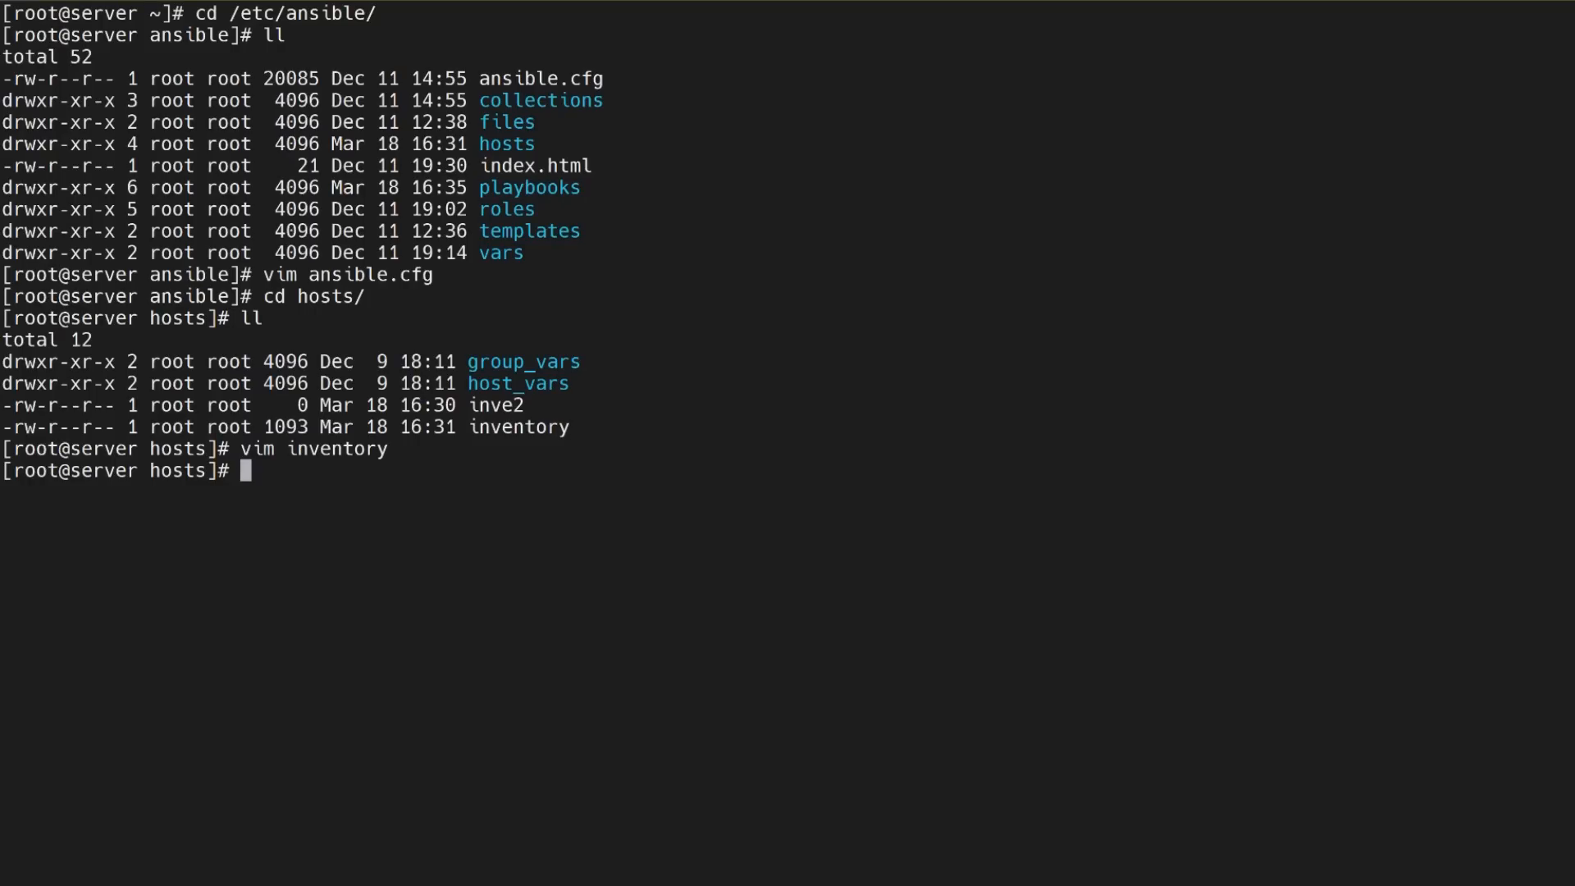
Run 'ansible dbservers -m ping', getting pong from node2 and node3.
type("ansible")
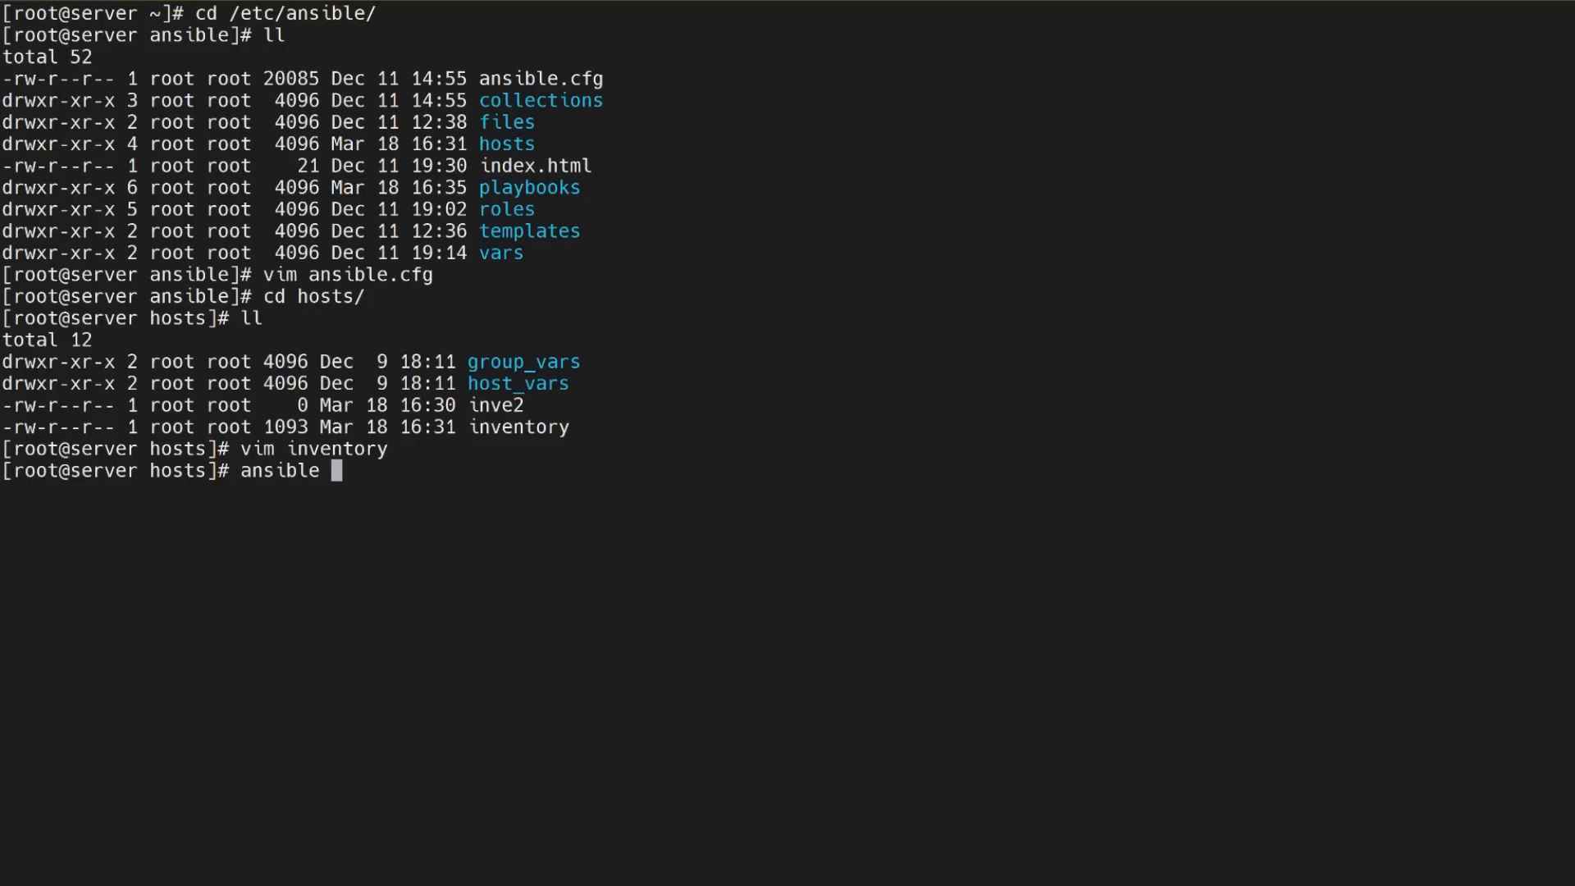
type("db")
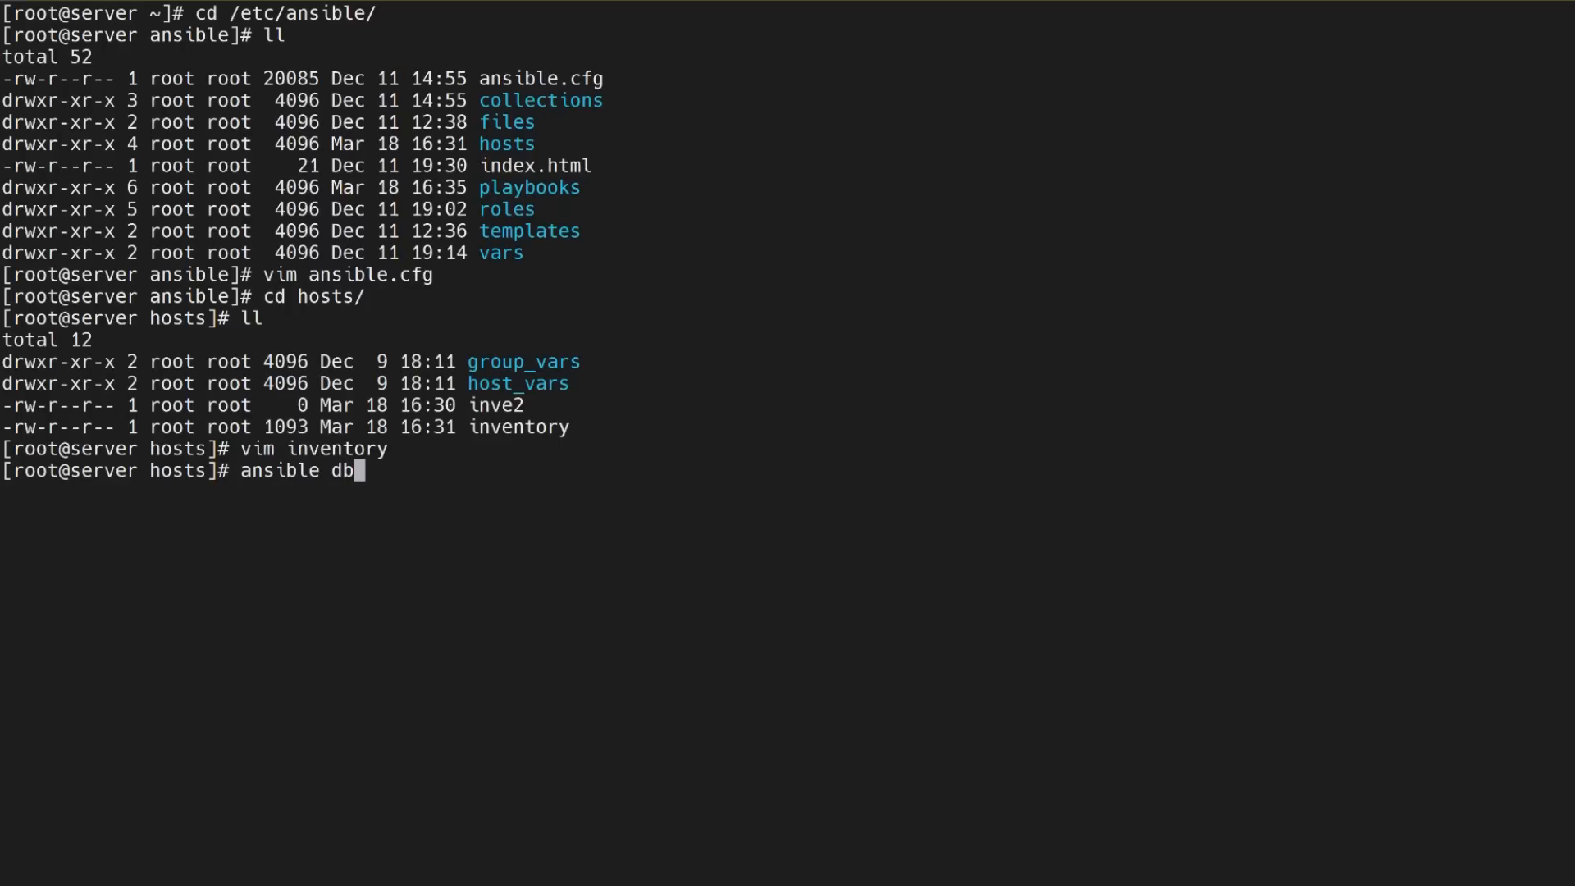
type("serv")
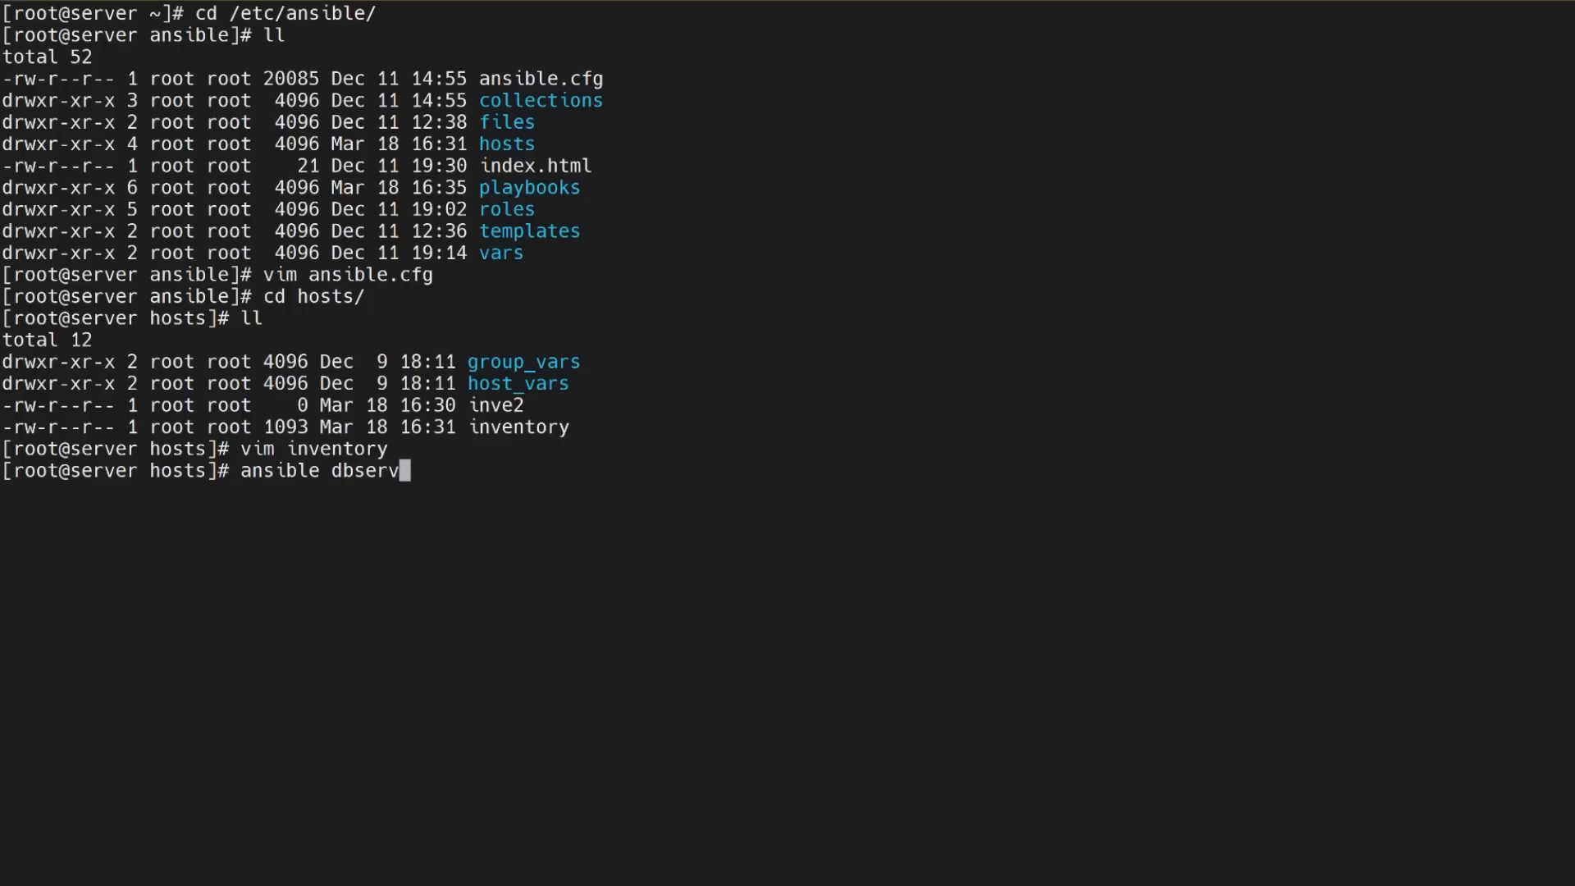
type("ers -m")
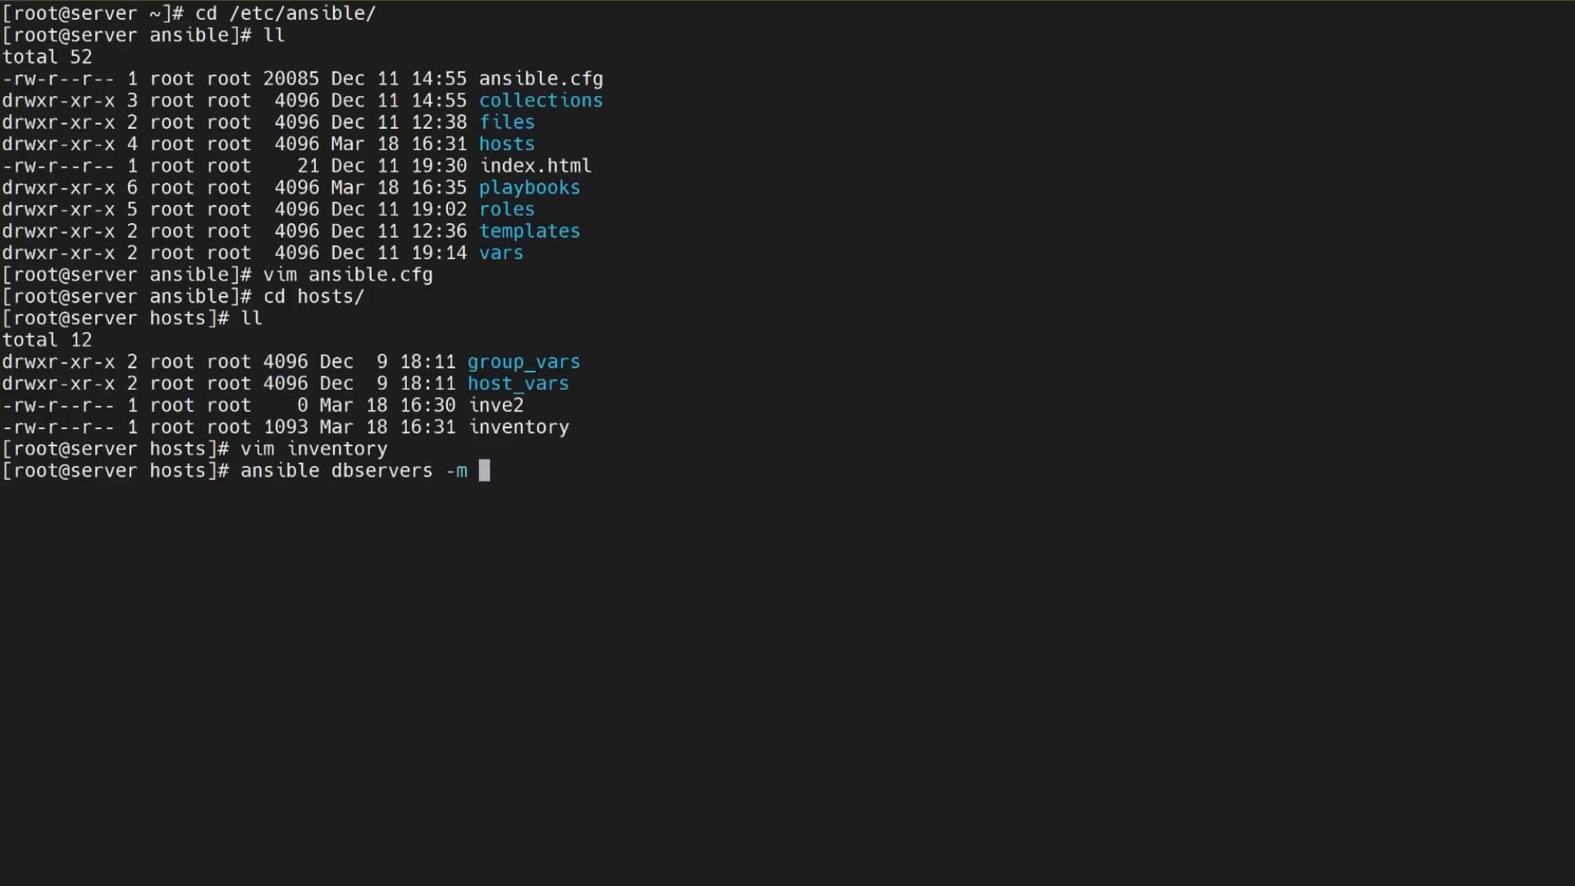
type("ping")
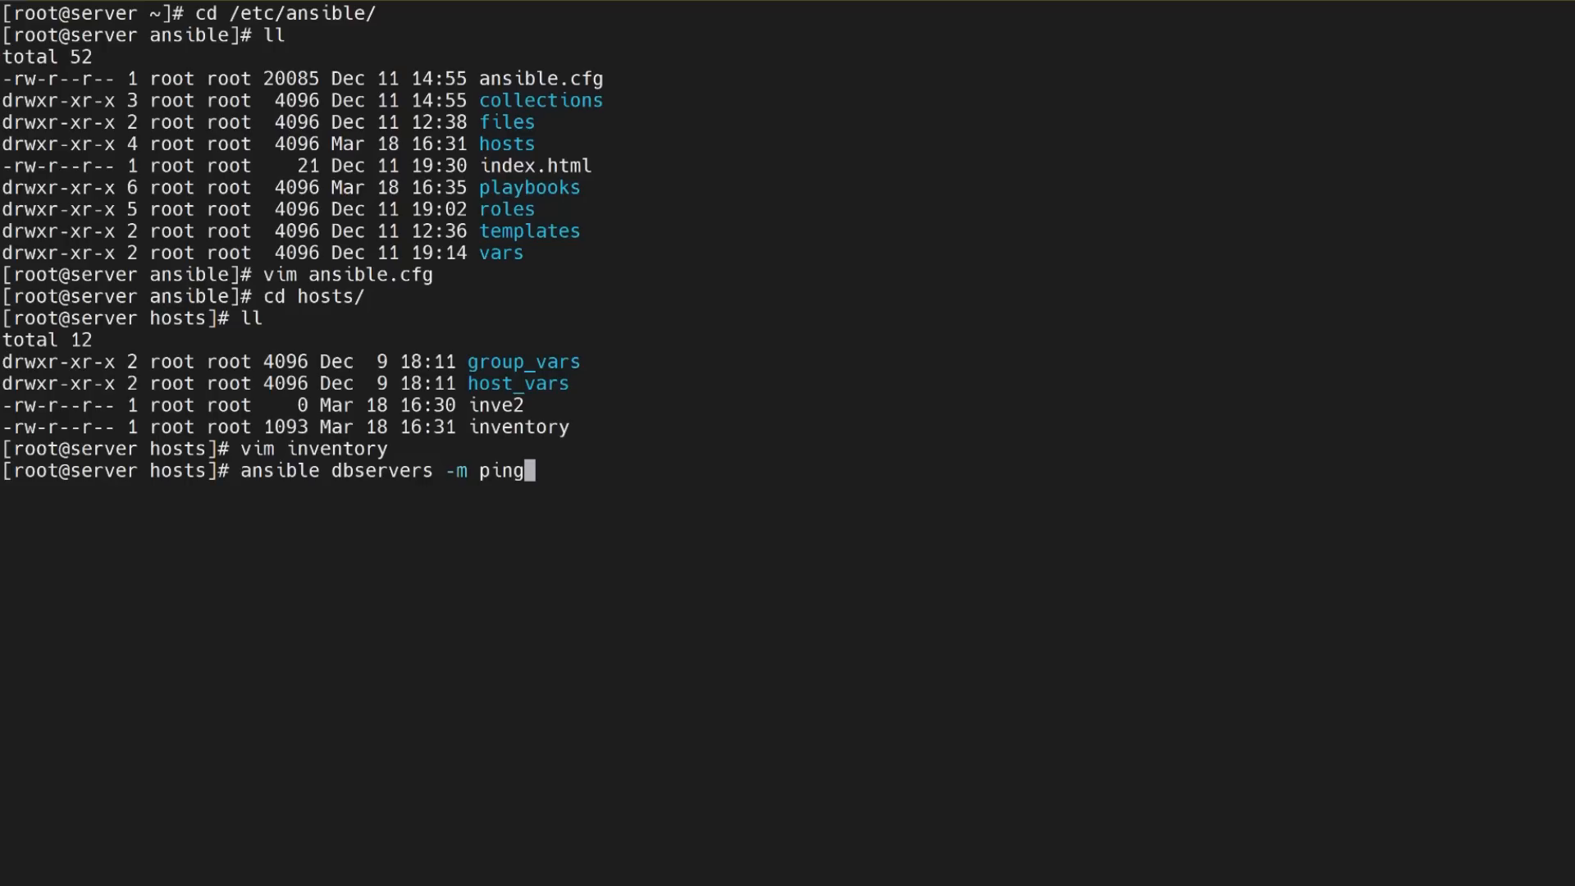
key("Return")
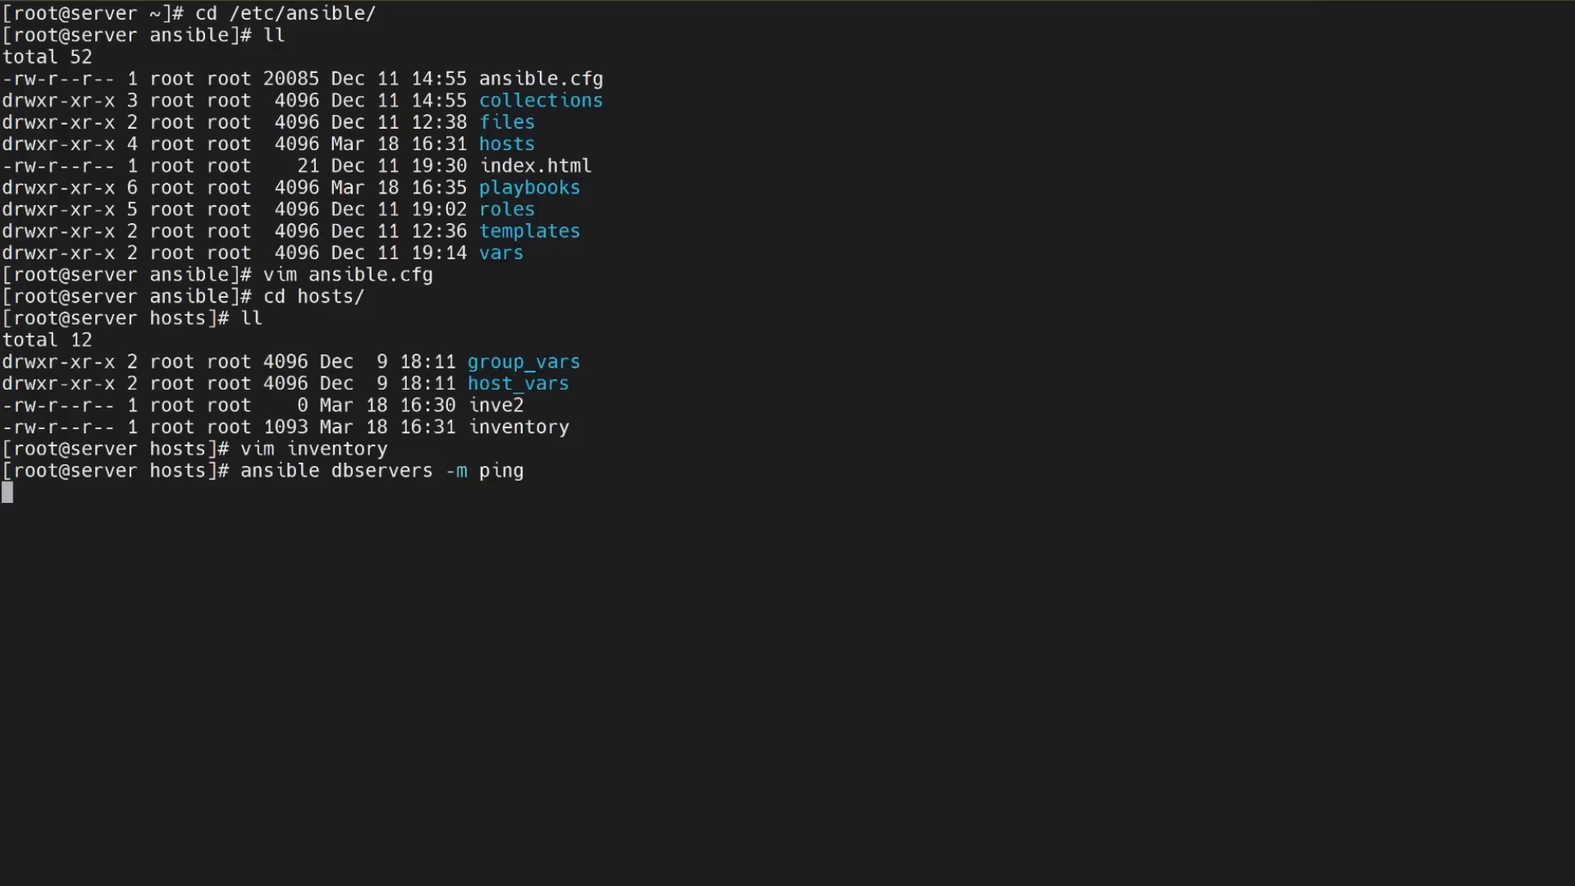
key("Return")
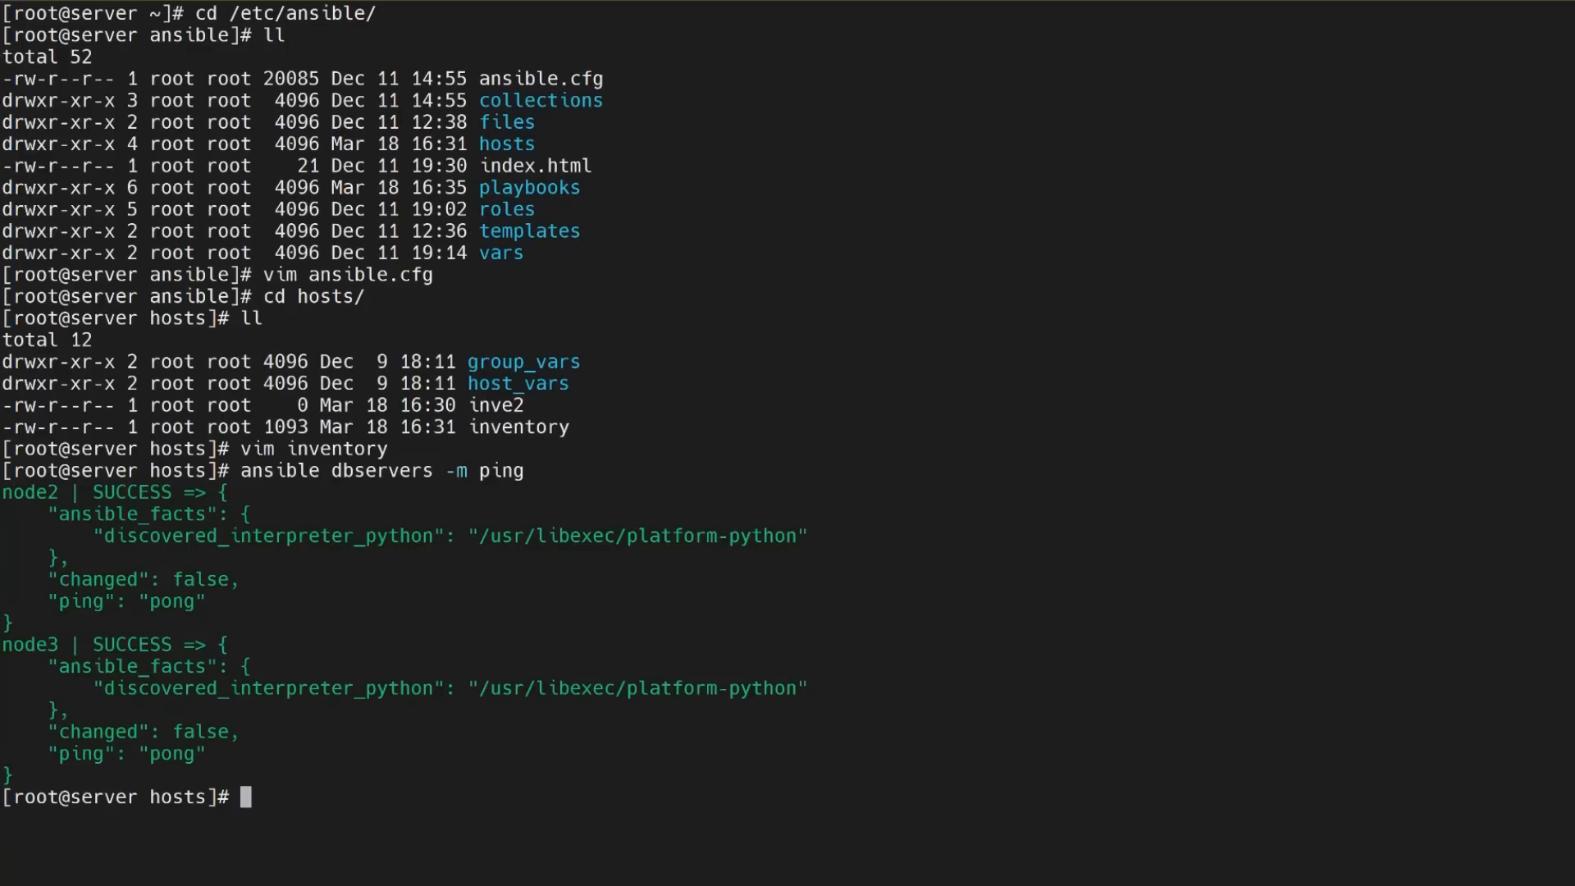
type("cat")
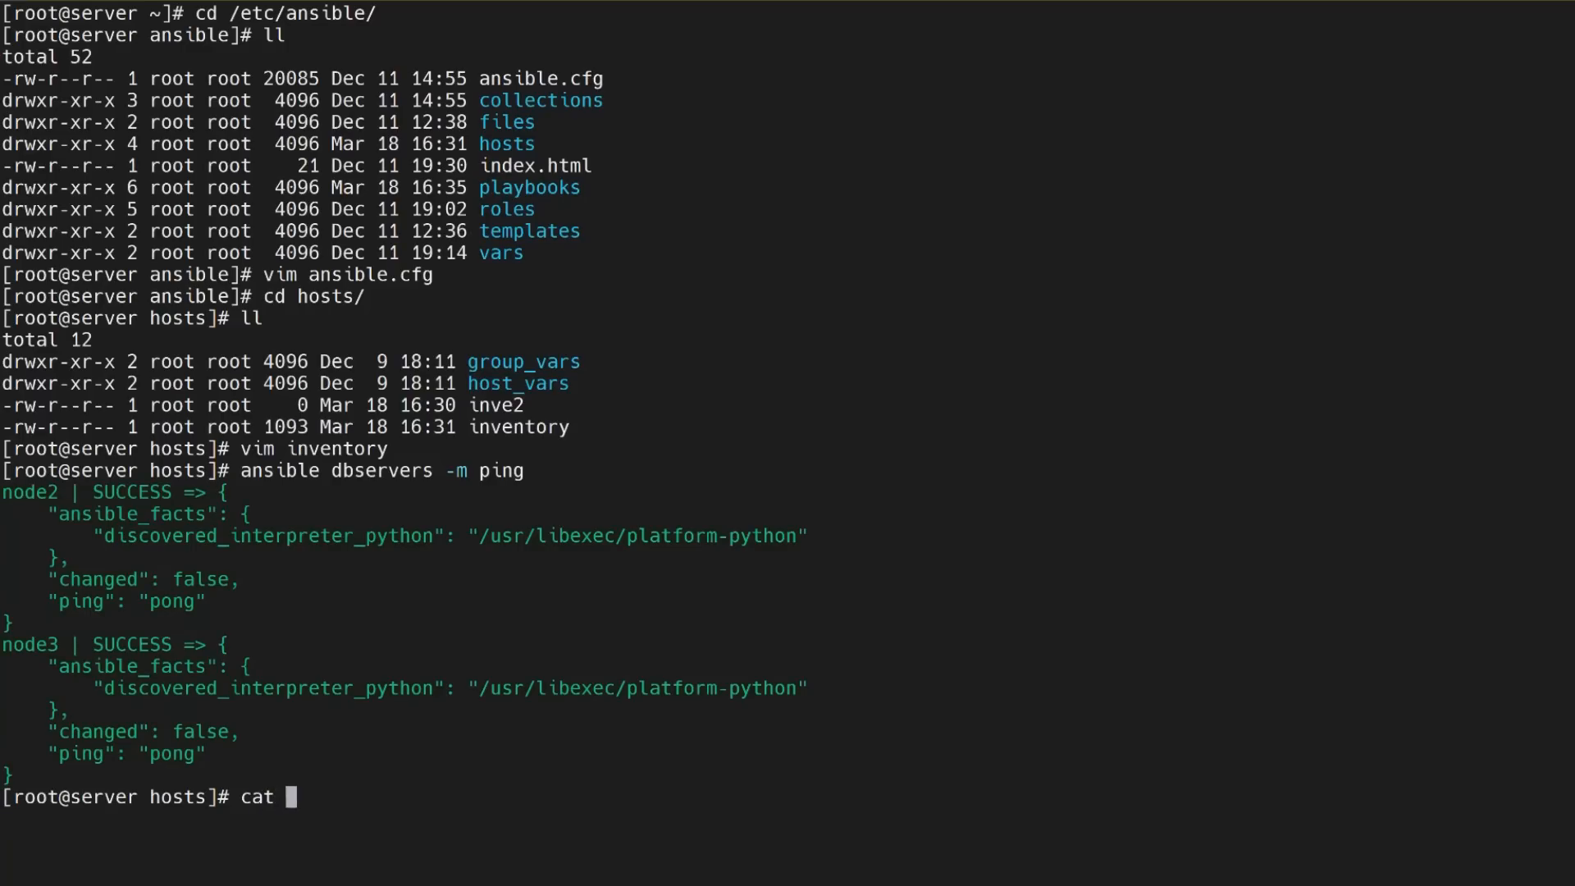
Print the inventory file with cat, showing dbservers holding node3 and node2.
type("inve")
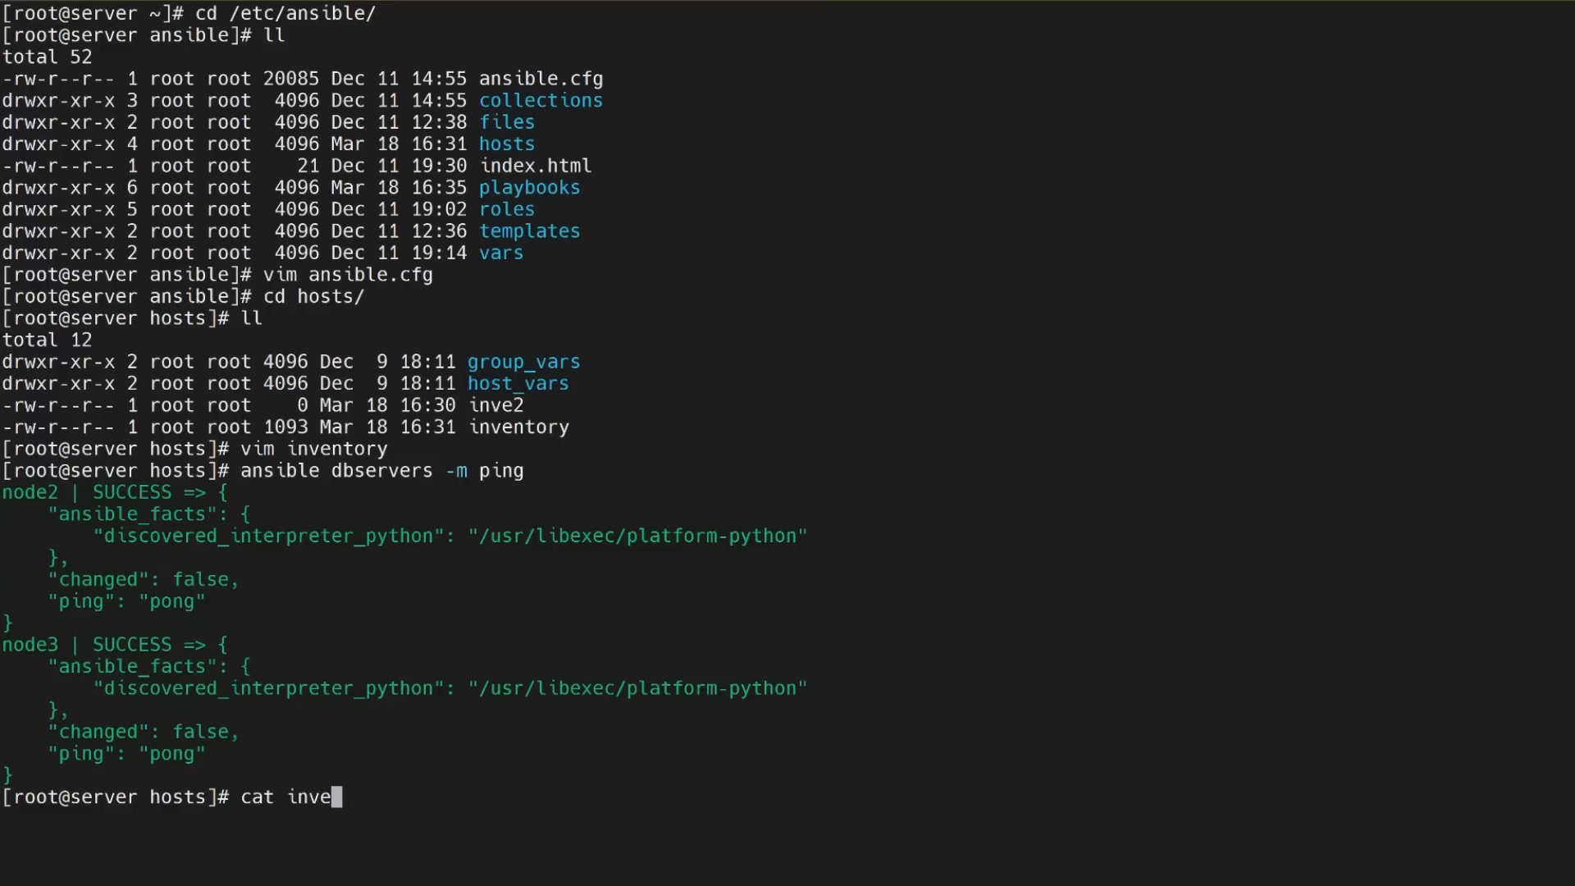
key("Backspace")
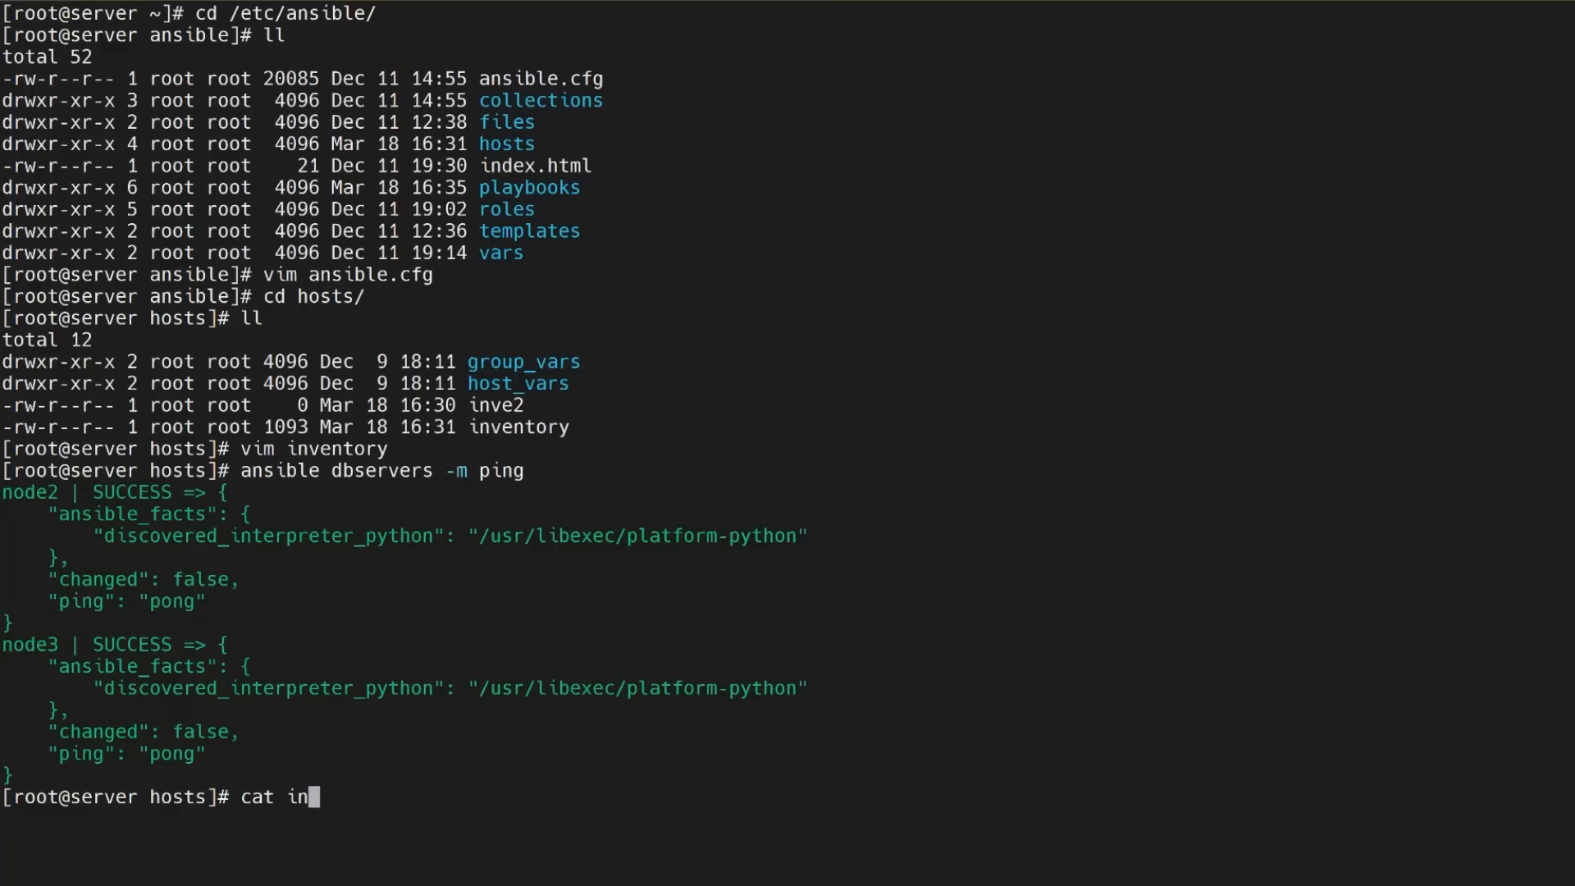
type("ve")
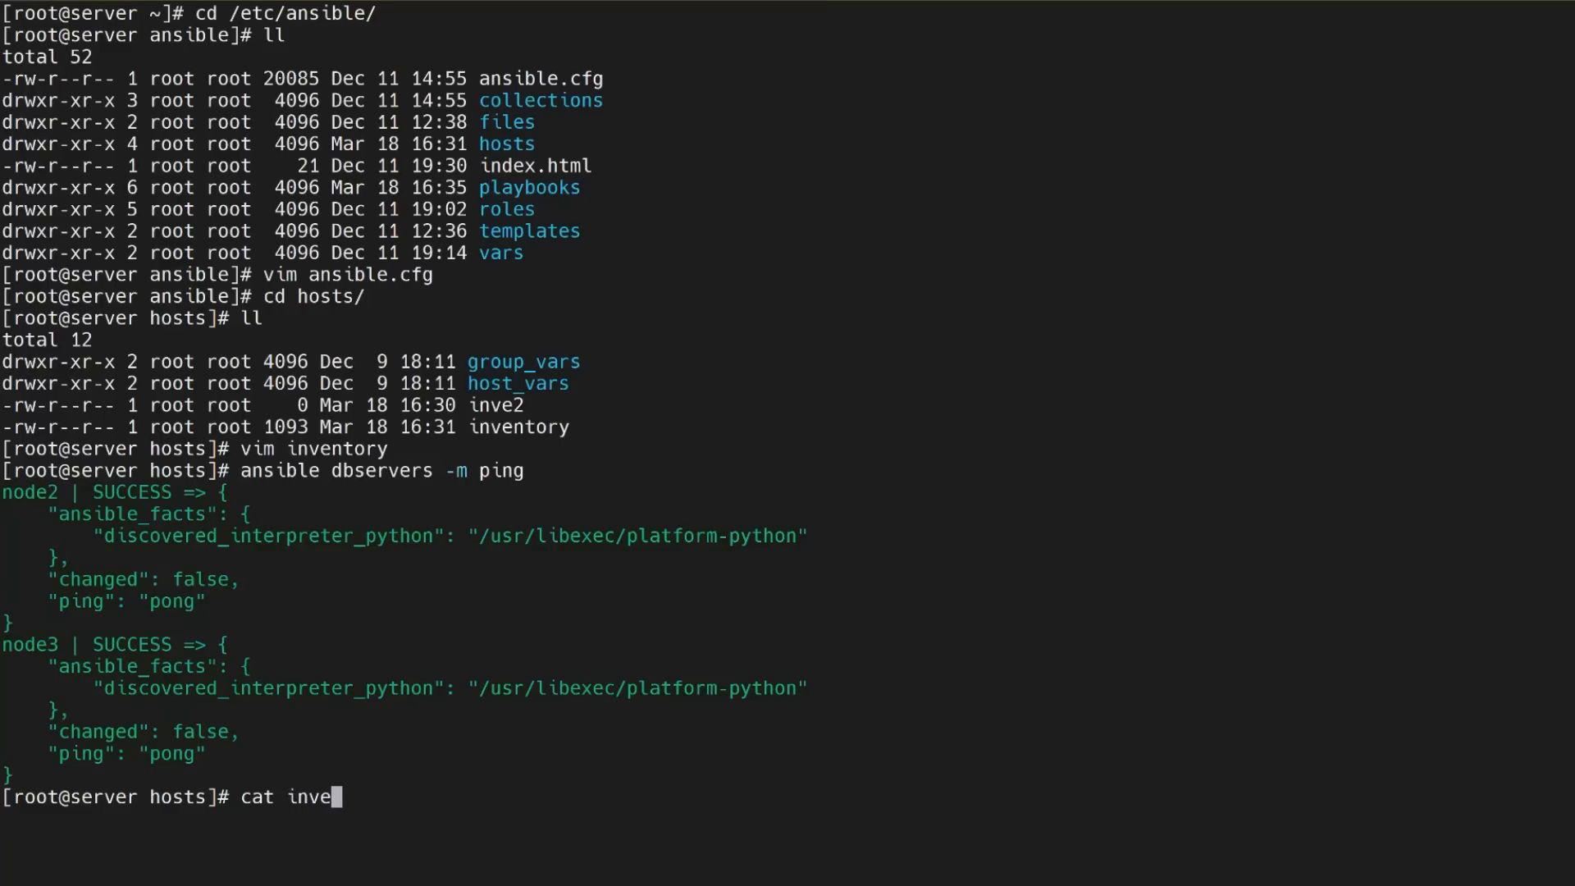
key("Return")
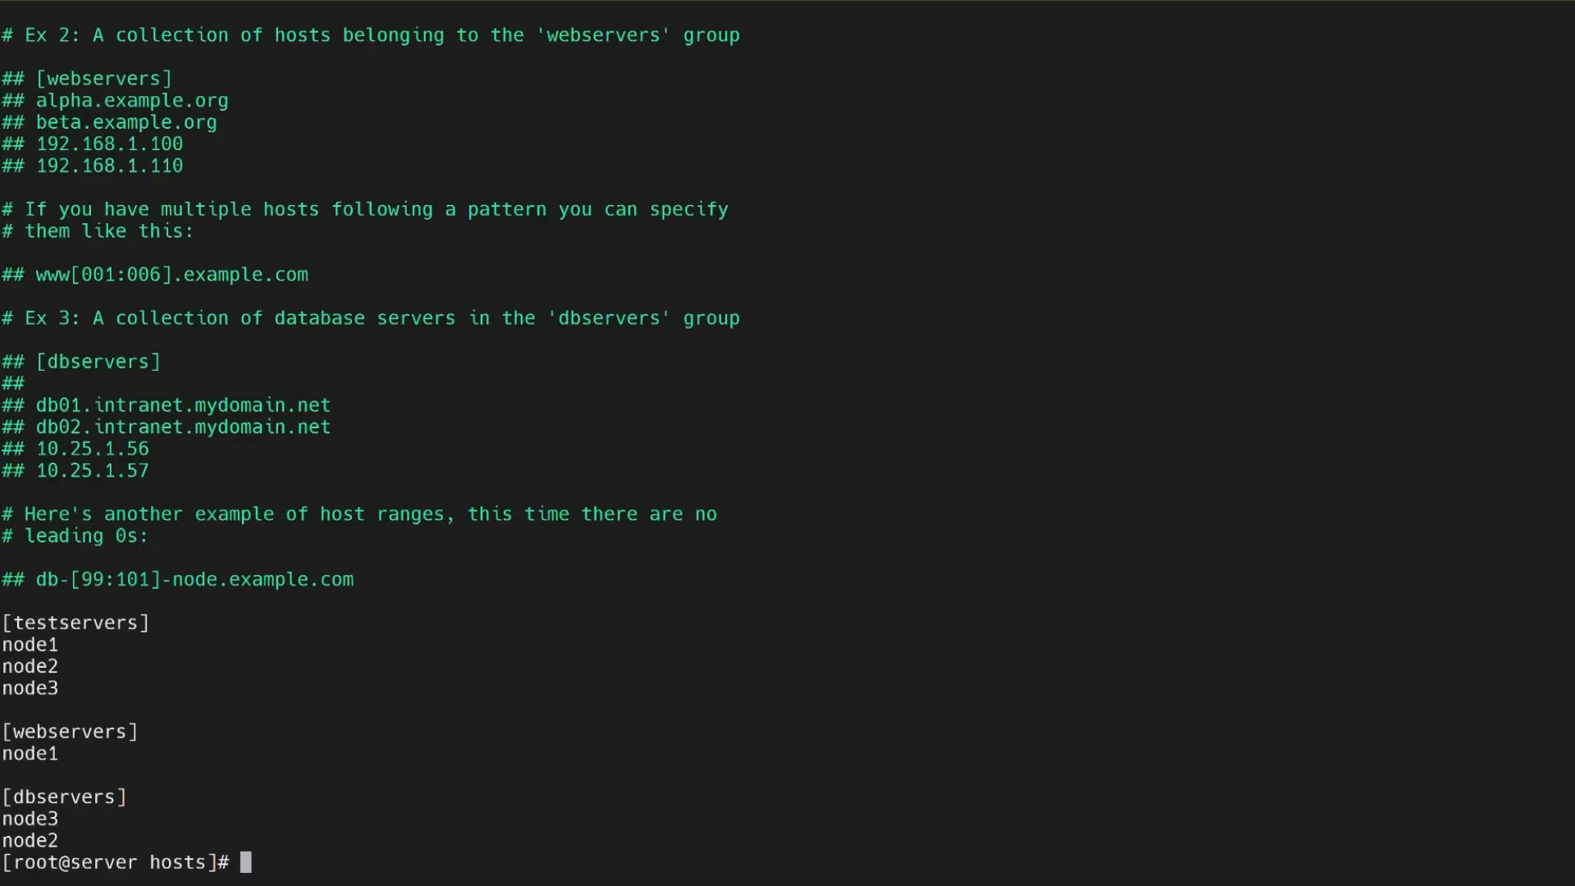
type("ansible dbservers -m pin")
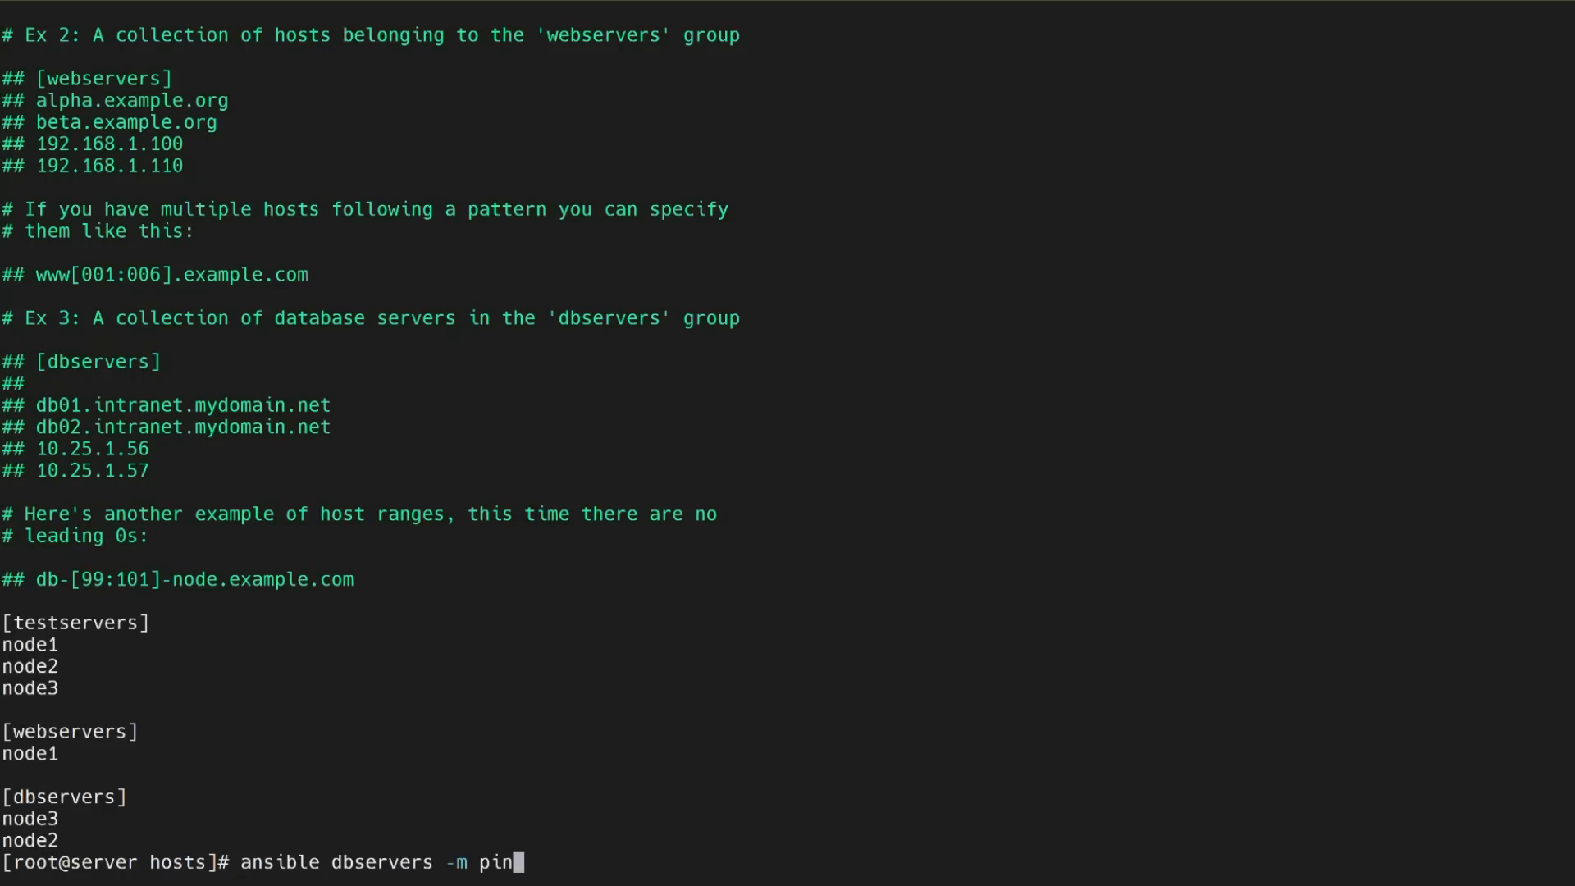
Run 'uname -a' on dbservers via the shell module, returning kernel details from node3 and node2.
type("shell -")
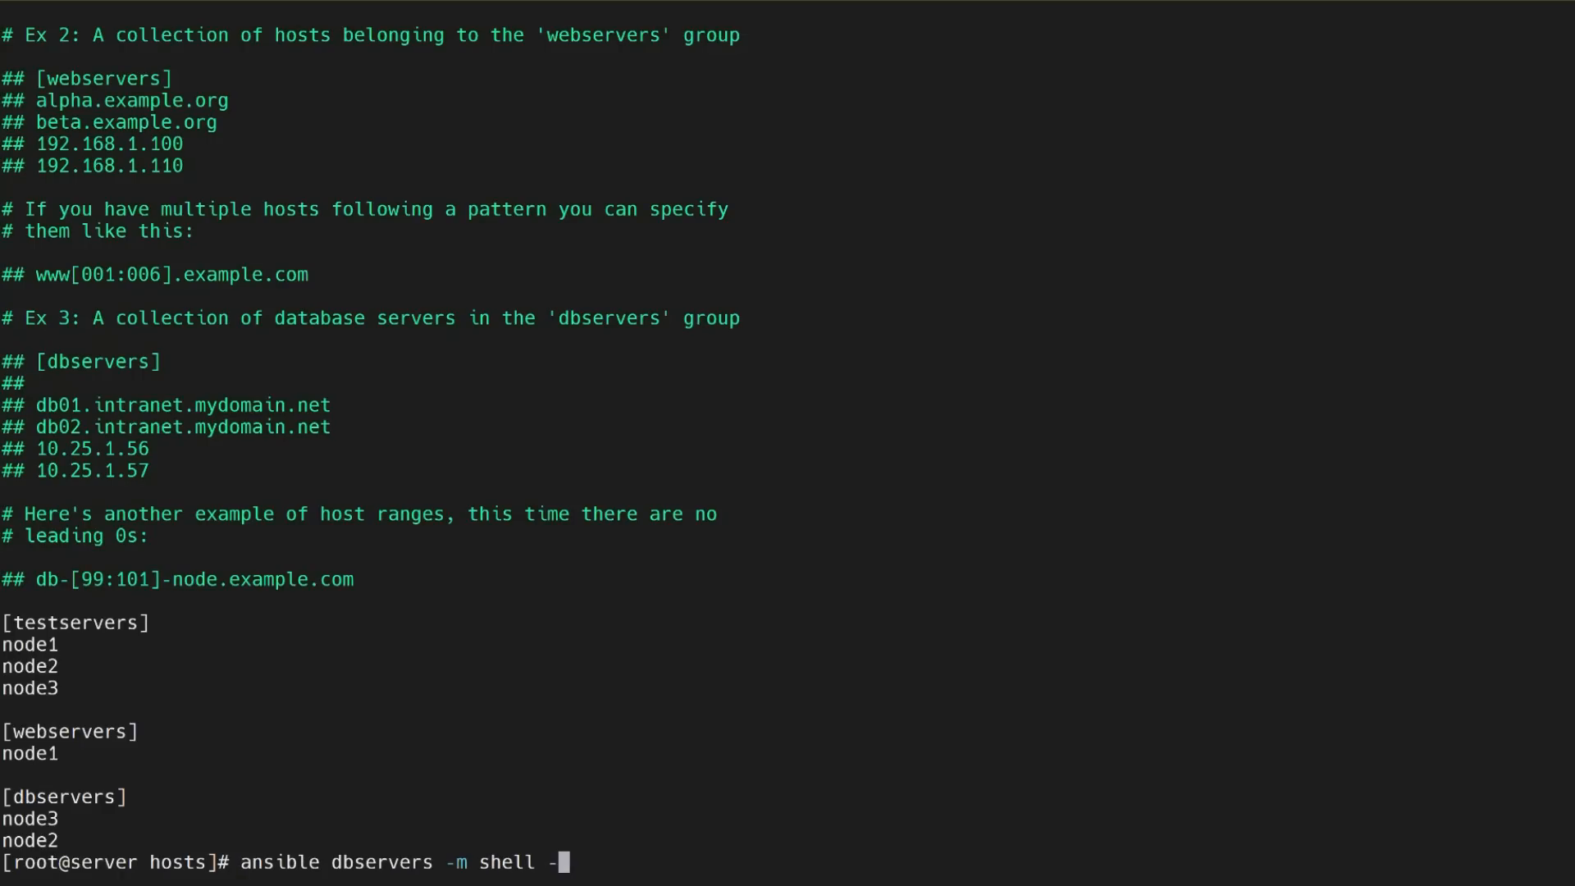
type("a \"uname -a")
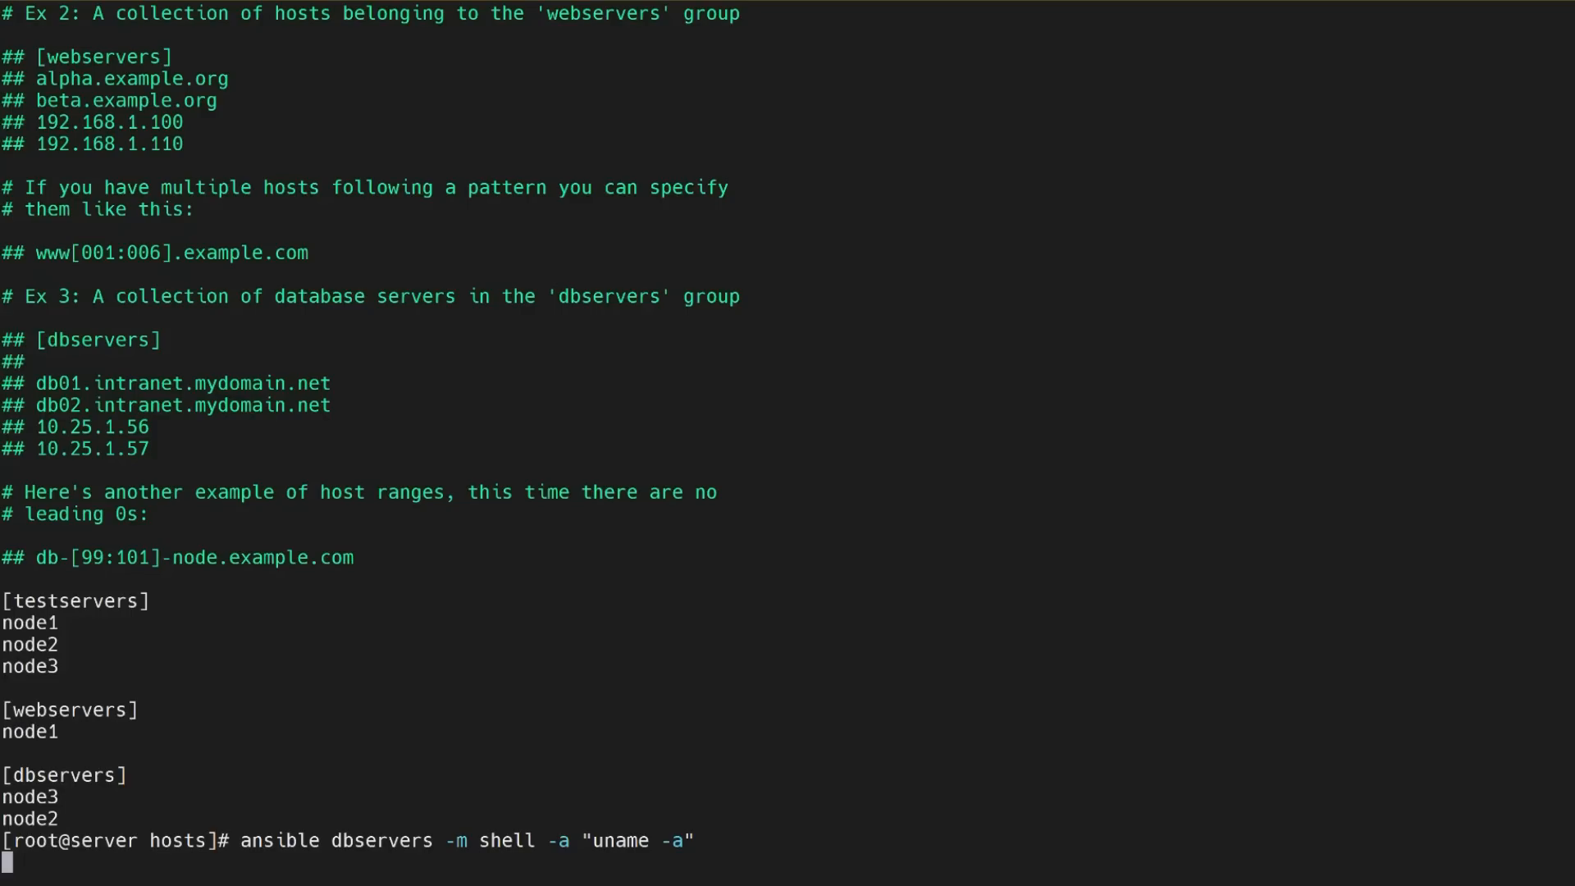
scroll("up", 3)
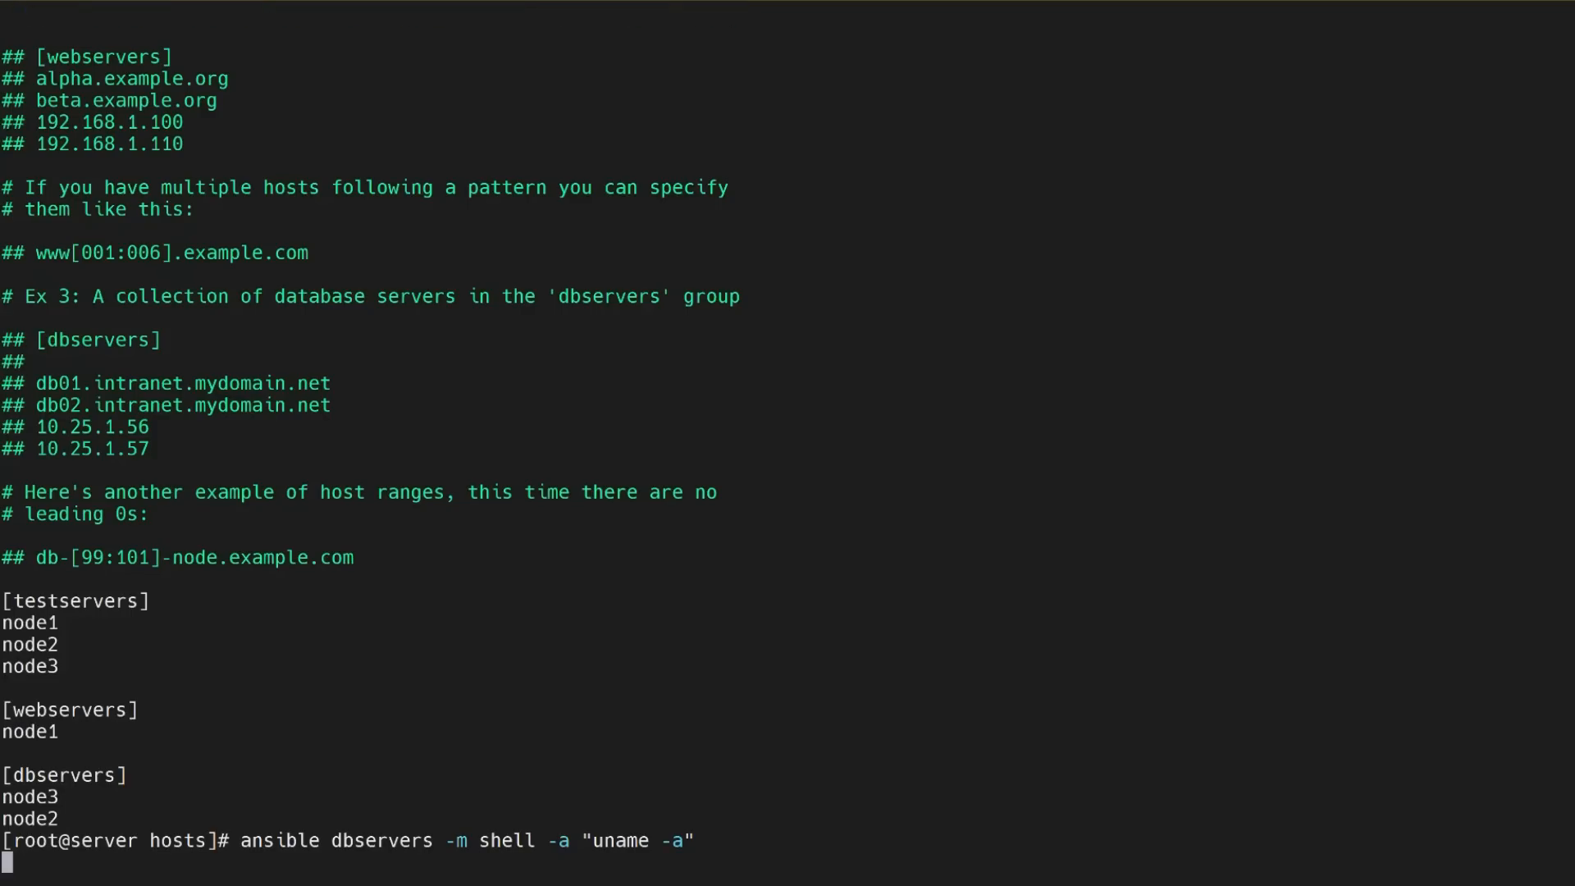
key("Return")
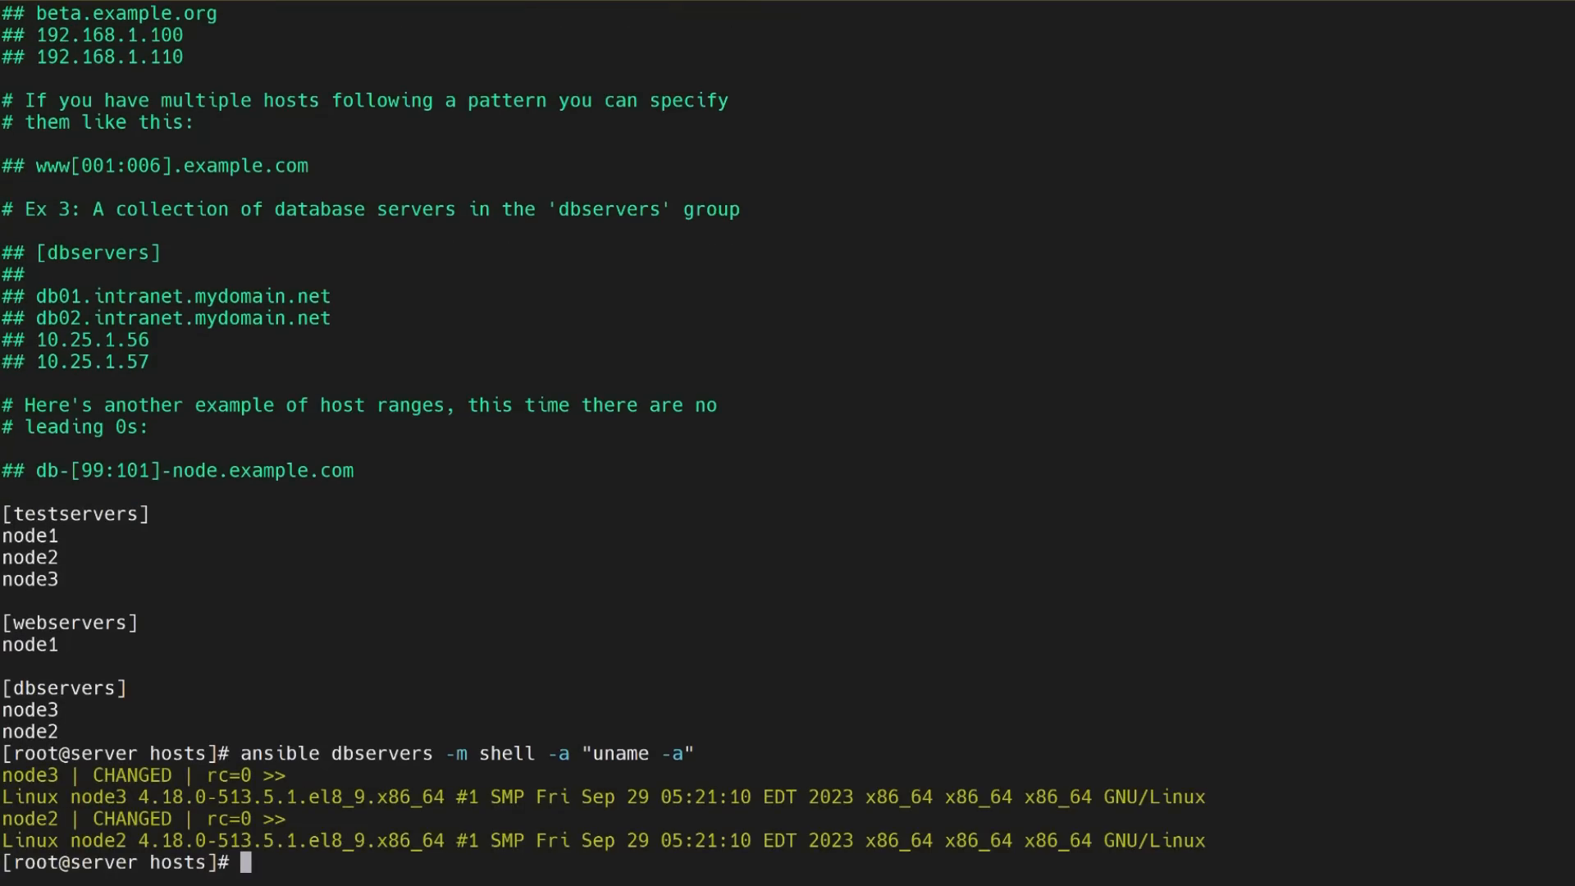